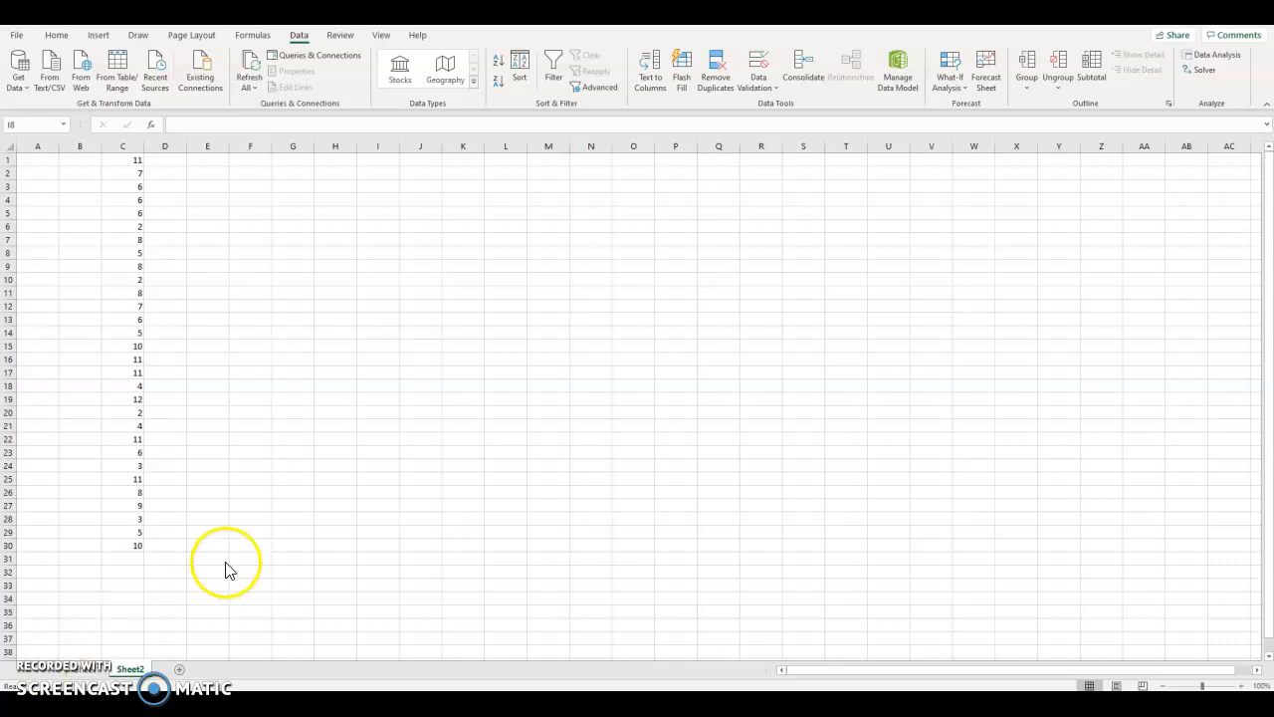
mouse_move(487, 330)
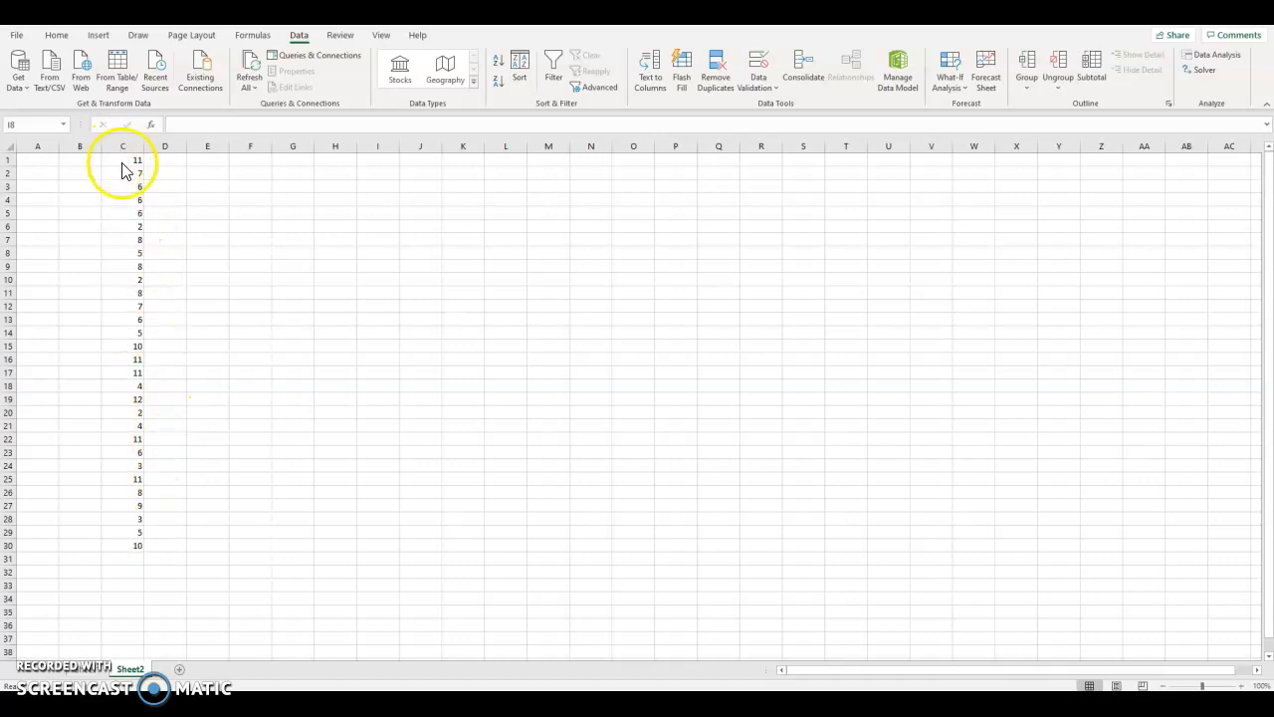
Replace the RANDBETWEEN formulas in C1:C30 with static values using Paste Special > Values.
left_click(378, 252)
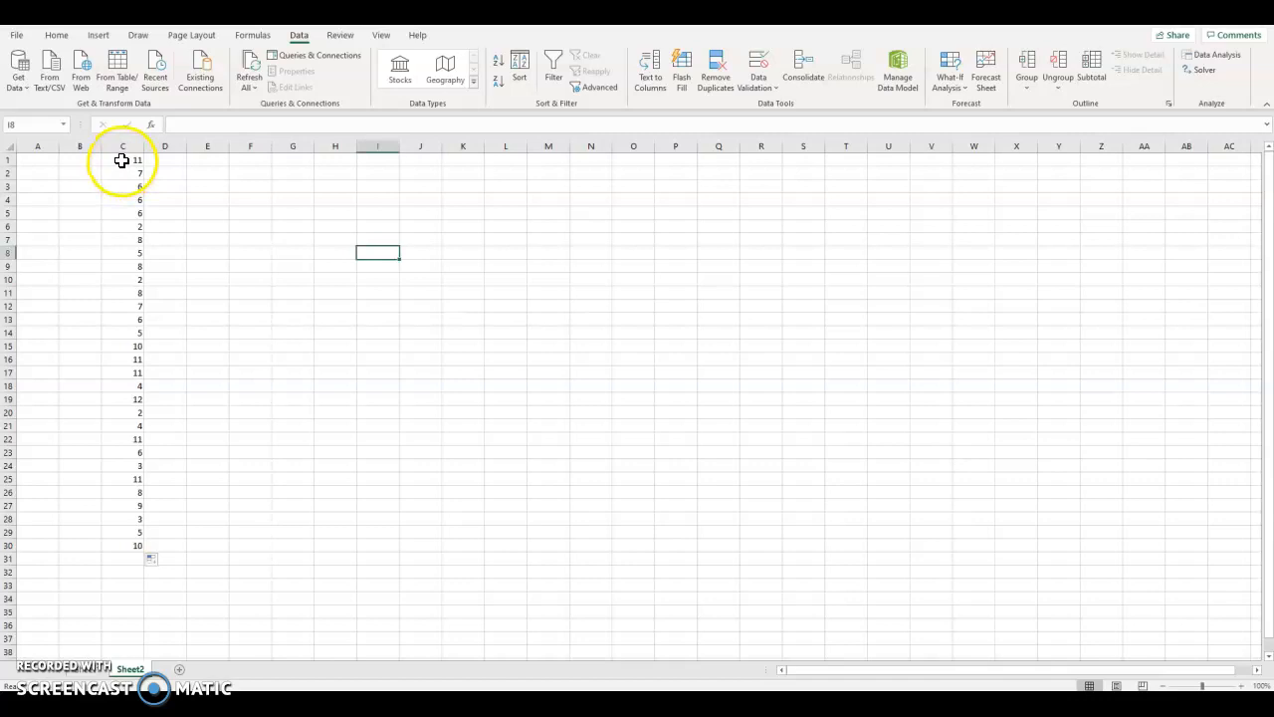
left_click(207, 199)
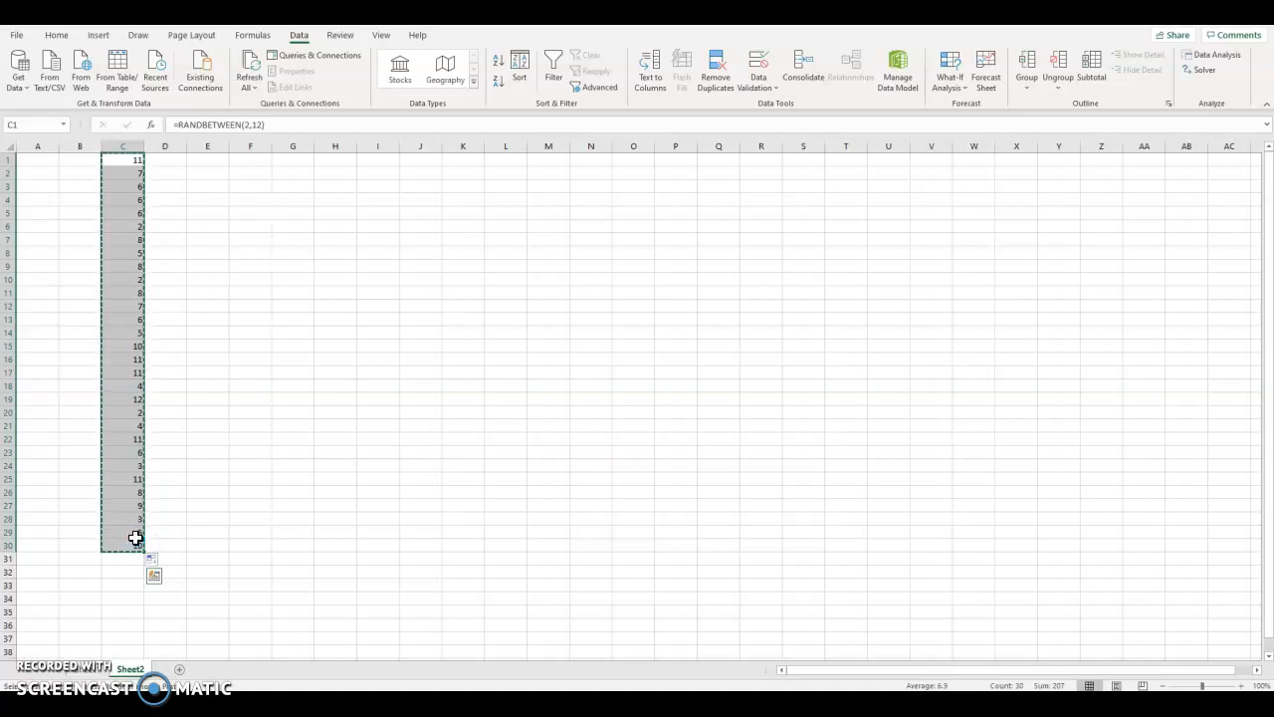
left_click(207, 159)
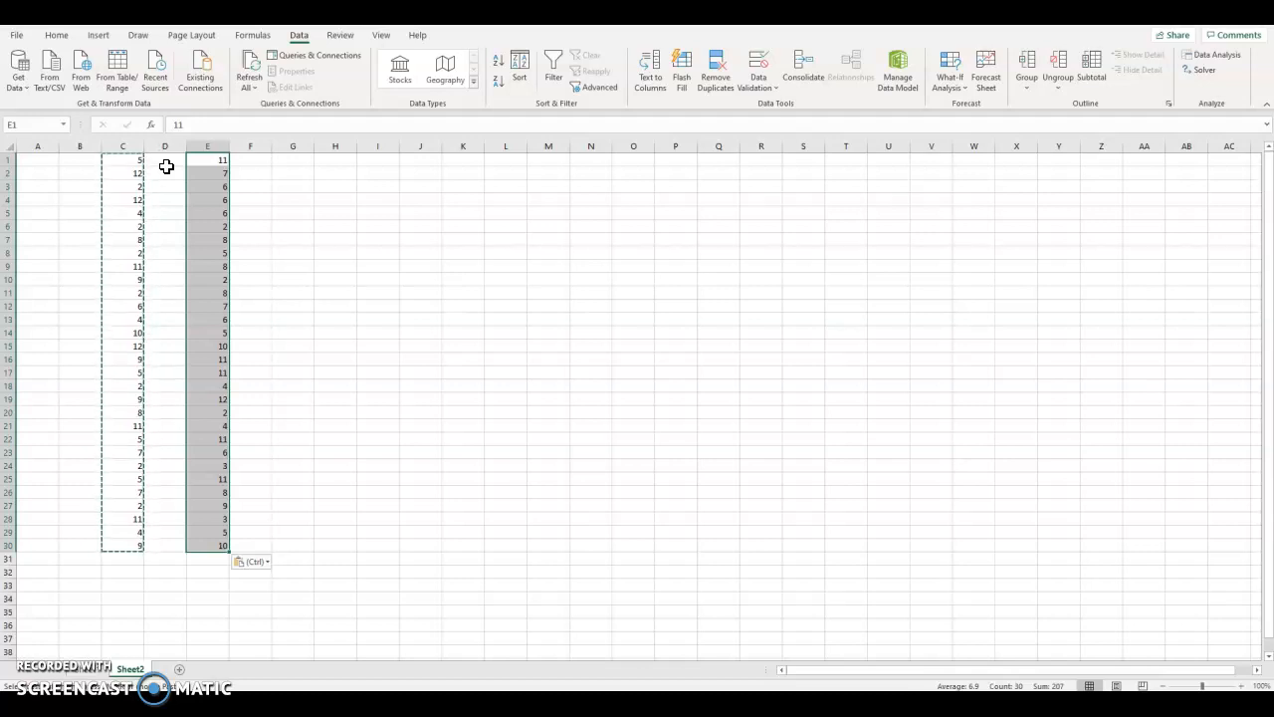
mouse_move(121, 242)
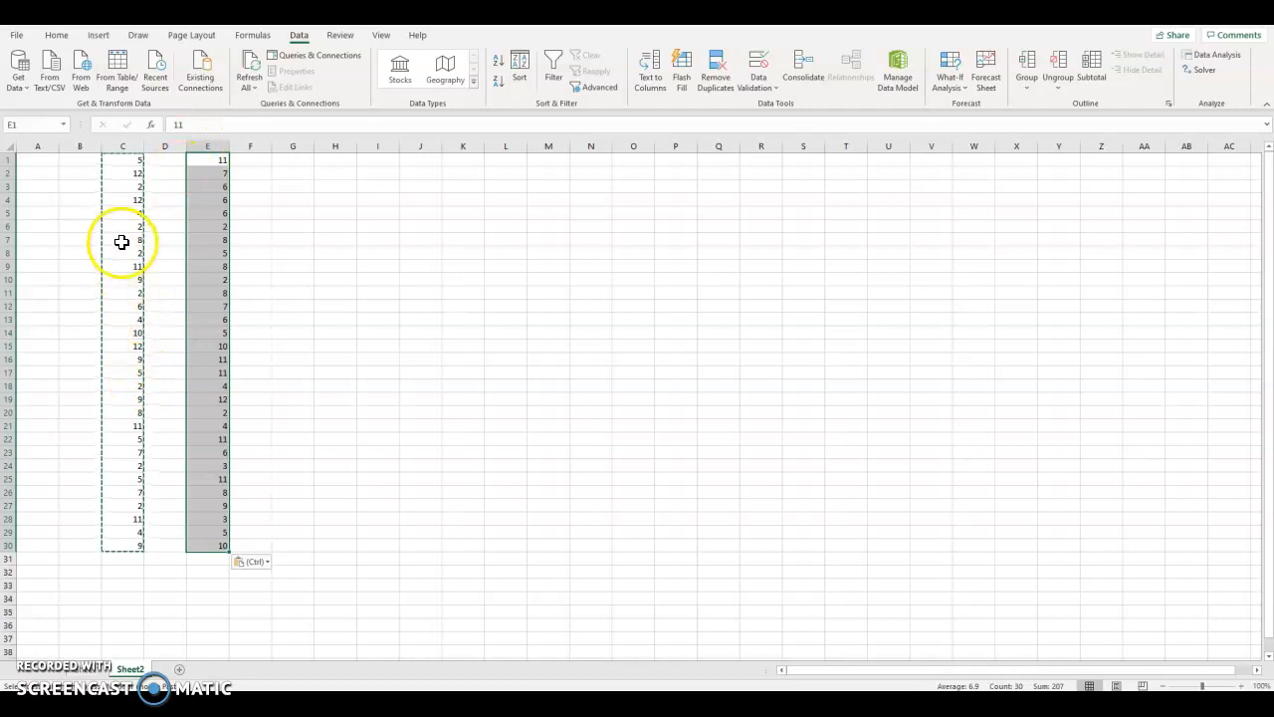
left_click(80, 147)
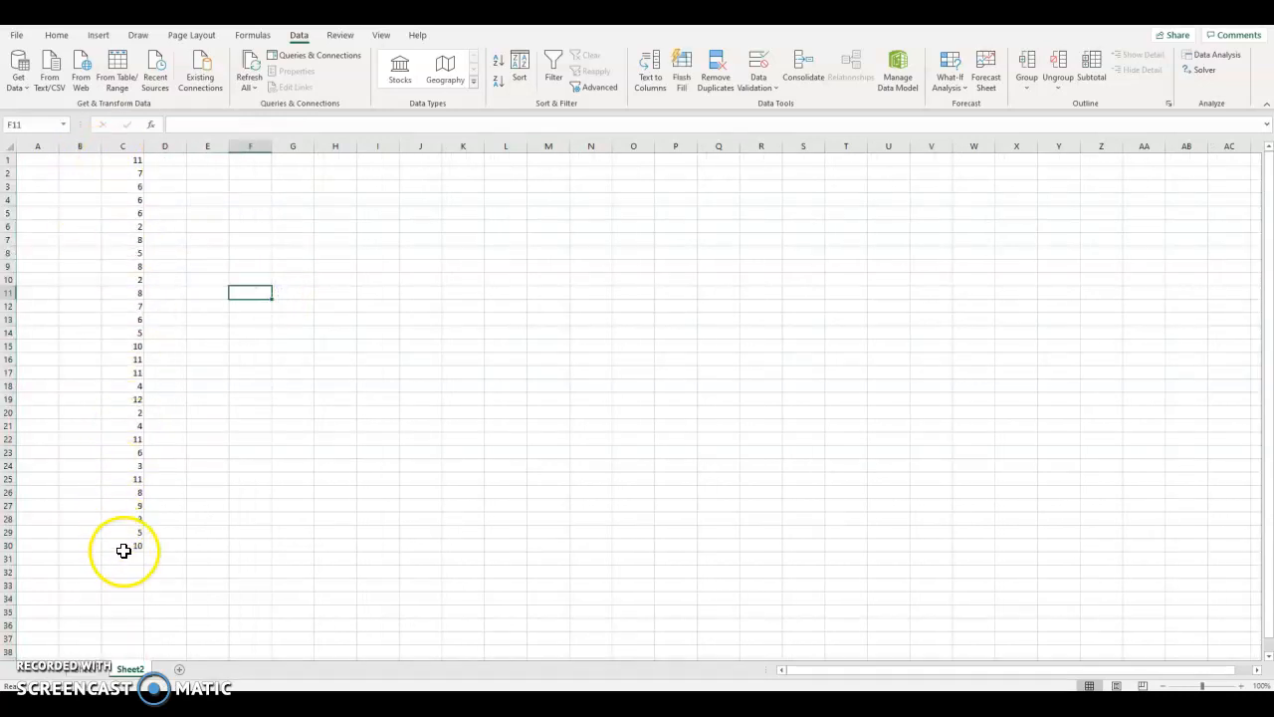
Spot-check that C6 and C19 hold plain numbers, then select empty cell C32.
left_click(122, 226)
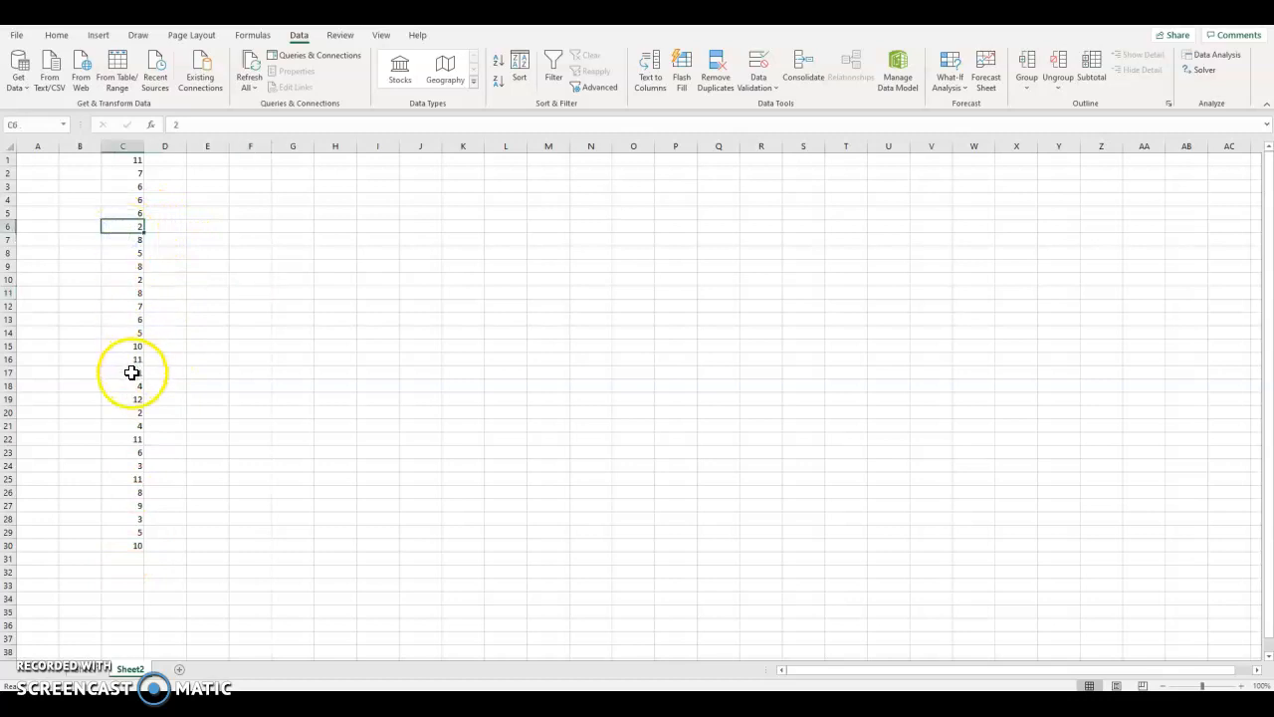
left_click(136, 399)
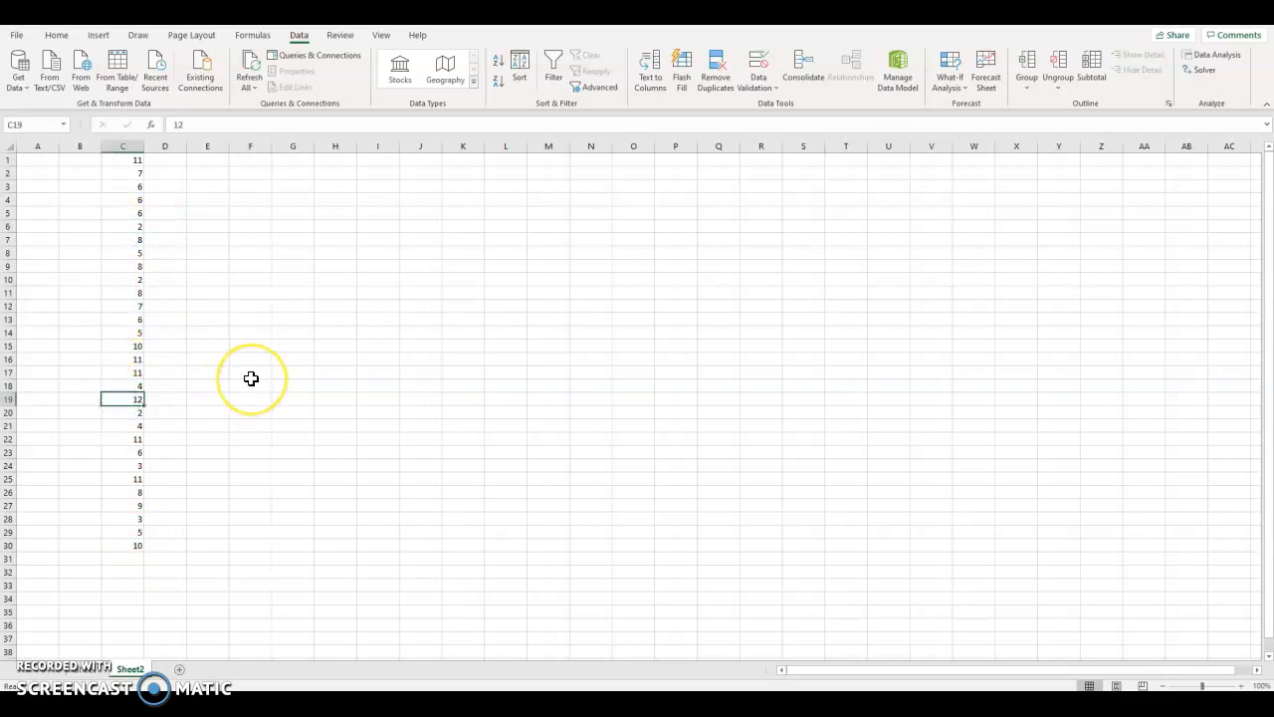
mouse_move(251, 378)
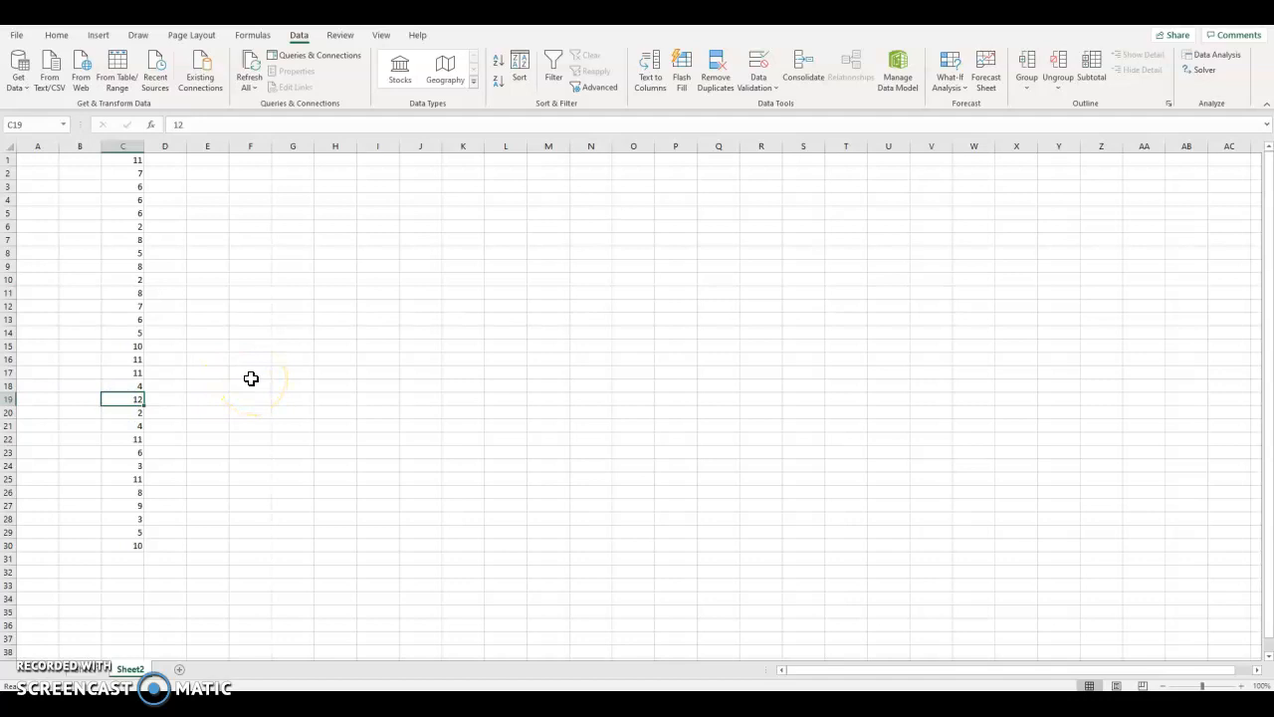
mouse_move(115, 585)
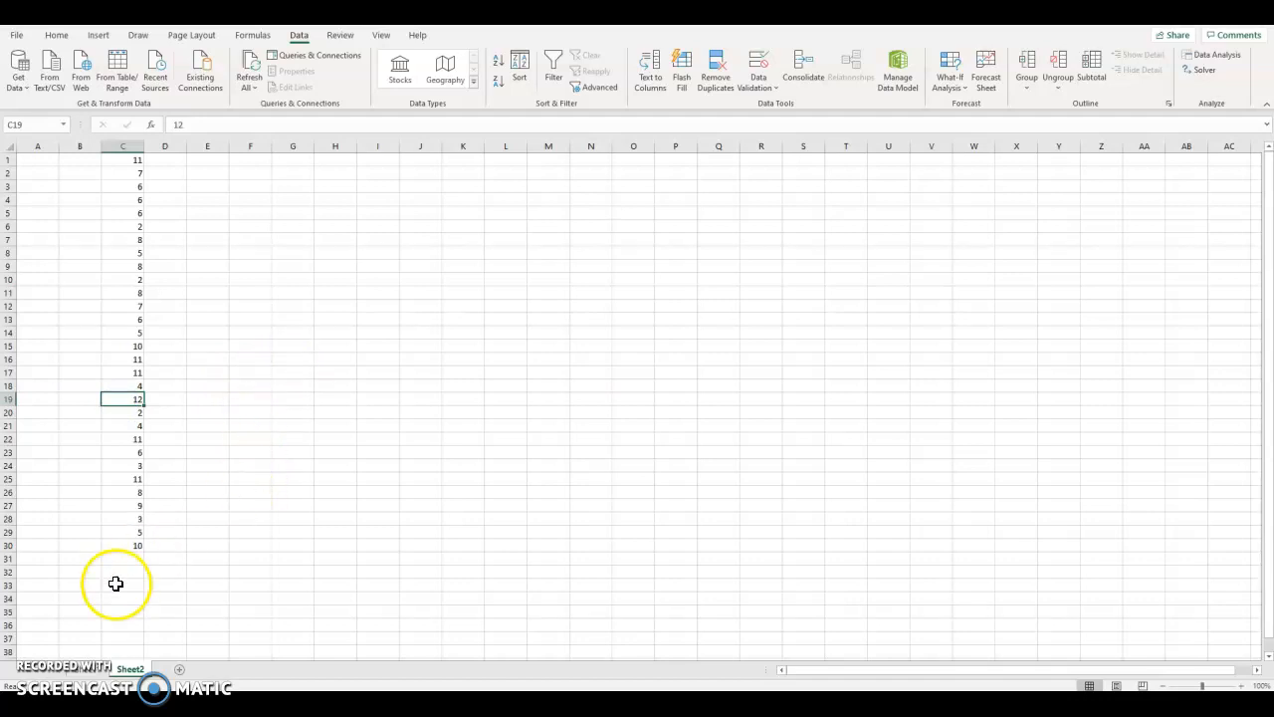
left_click(123, 570)
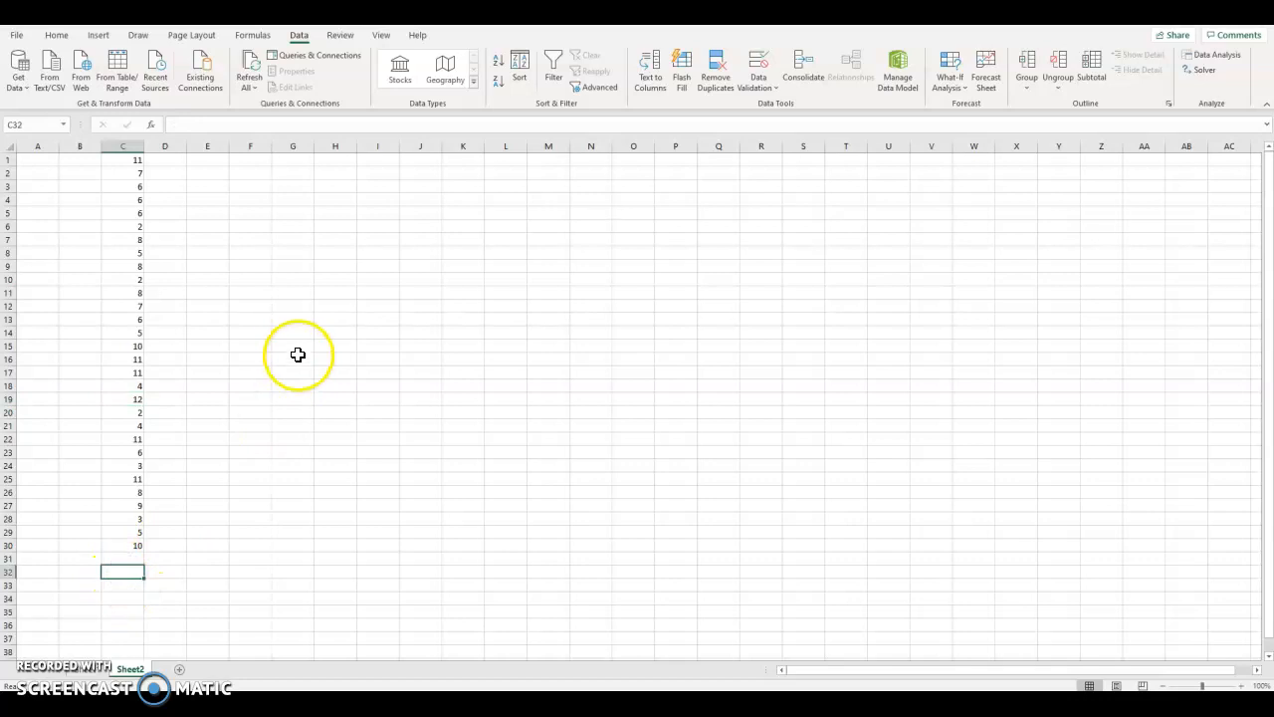
mouse_move(317, 320)
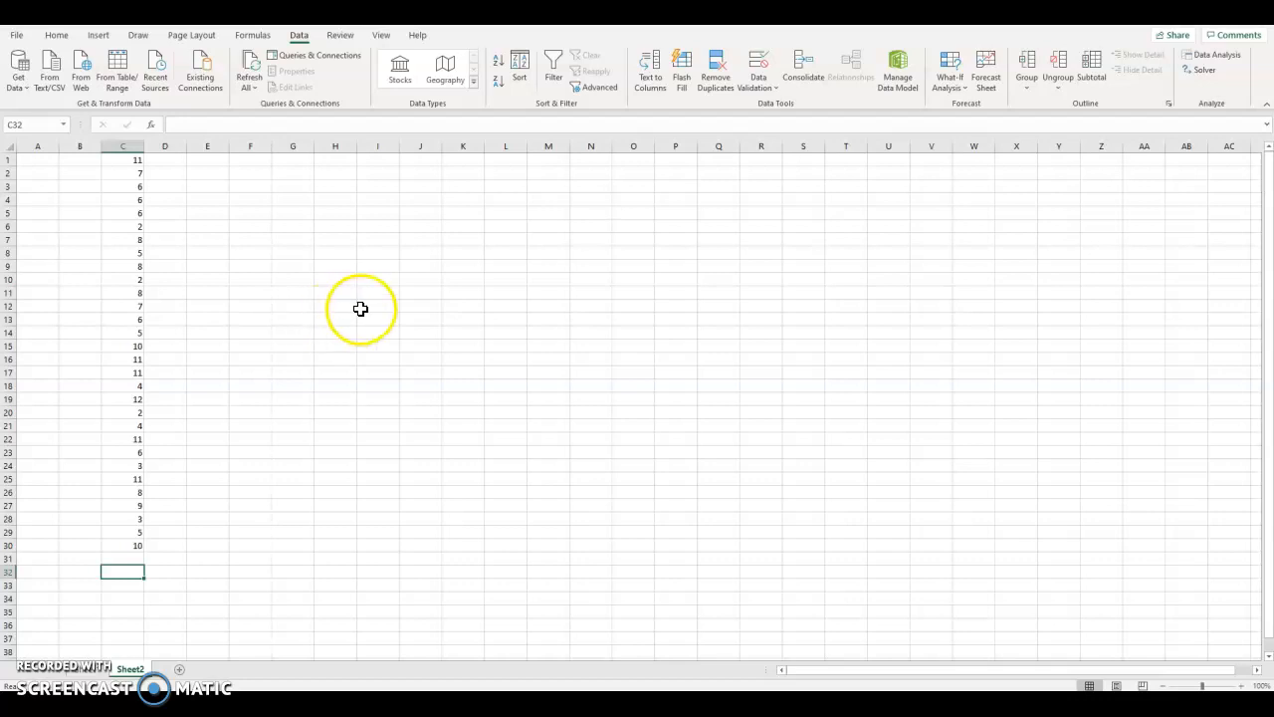
mouse_move(383, 303)
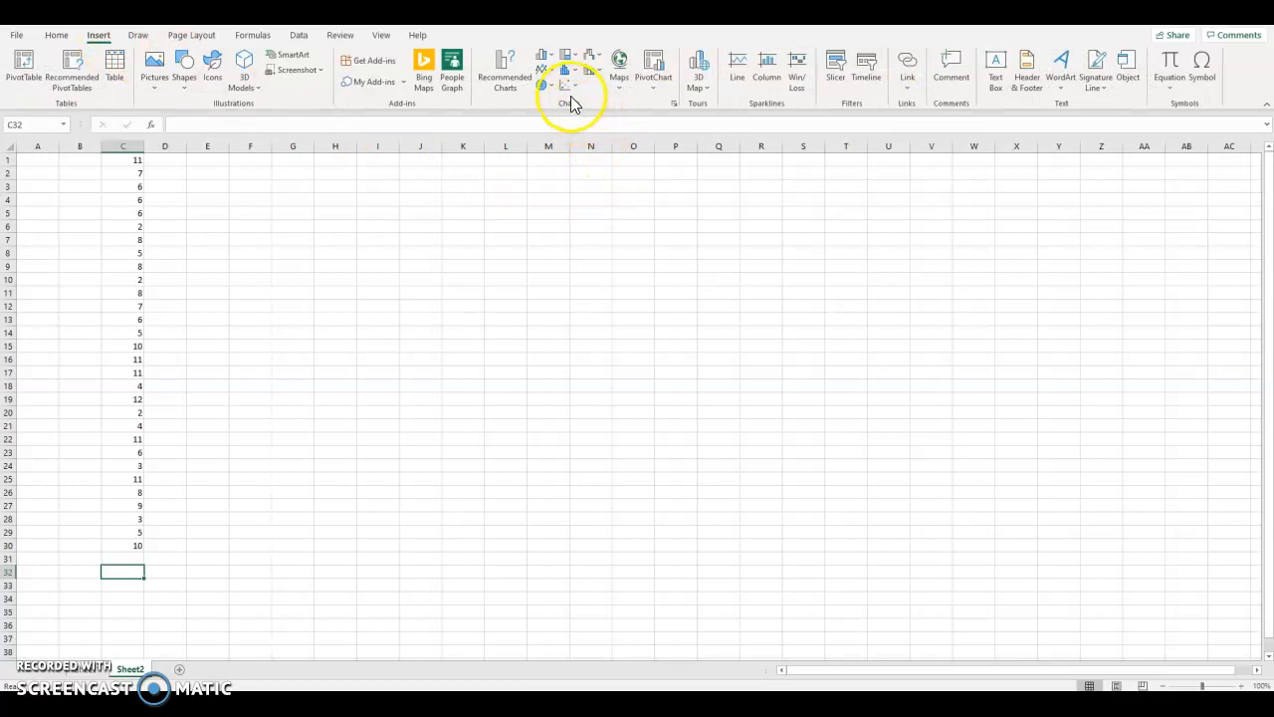
Glance at the Insert > Scatter chart choices, then dismiss them and go to Data.
left_click(566, 70)
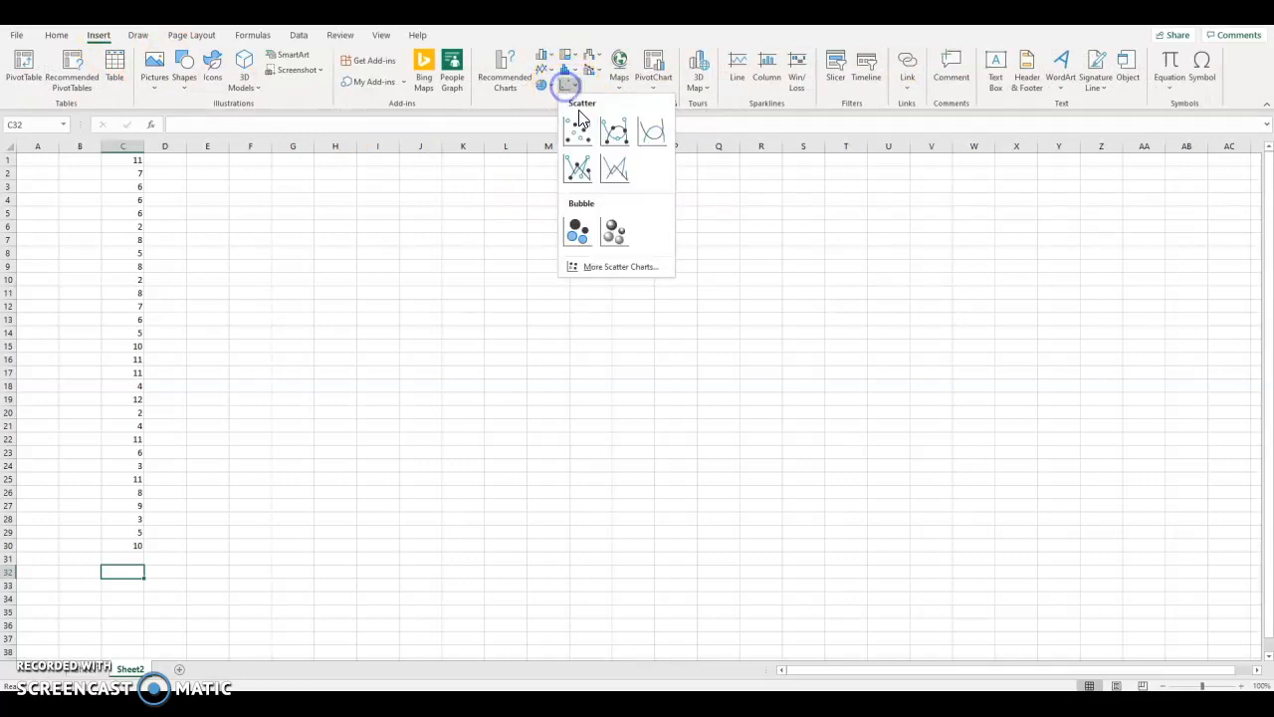
mouse_move(697, 206)
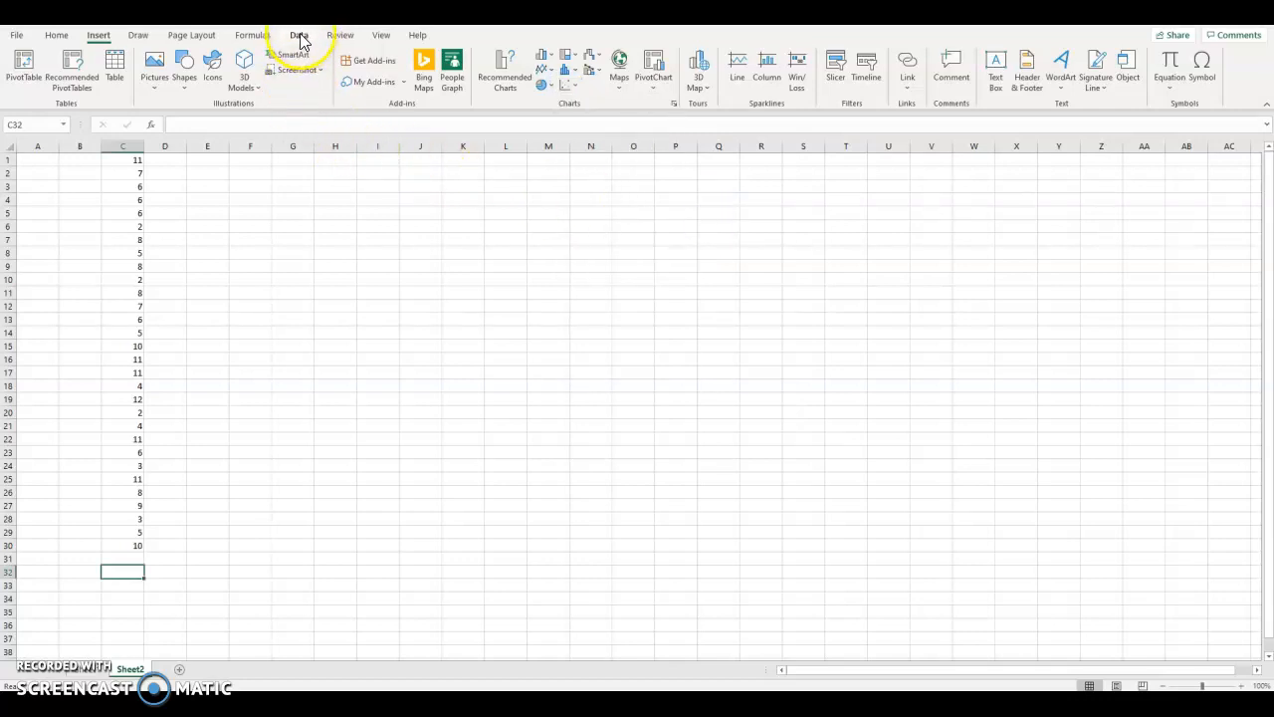
mouse_move(310, 42)
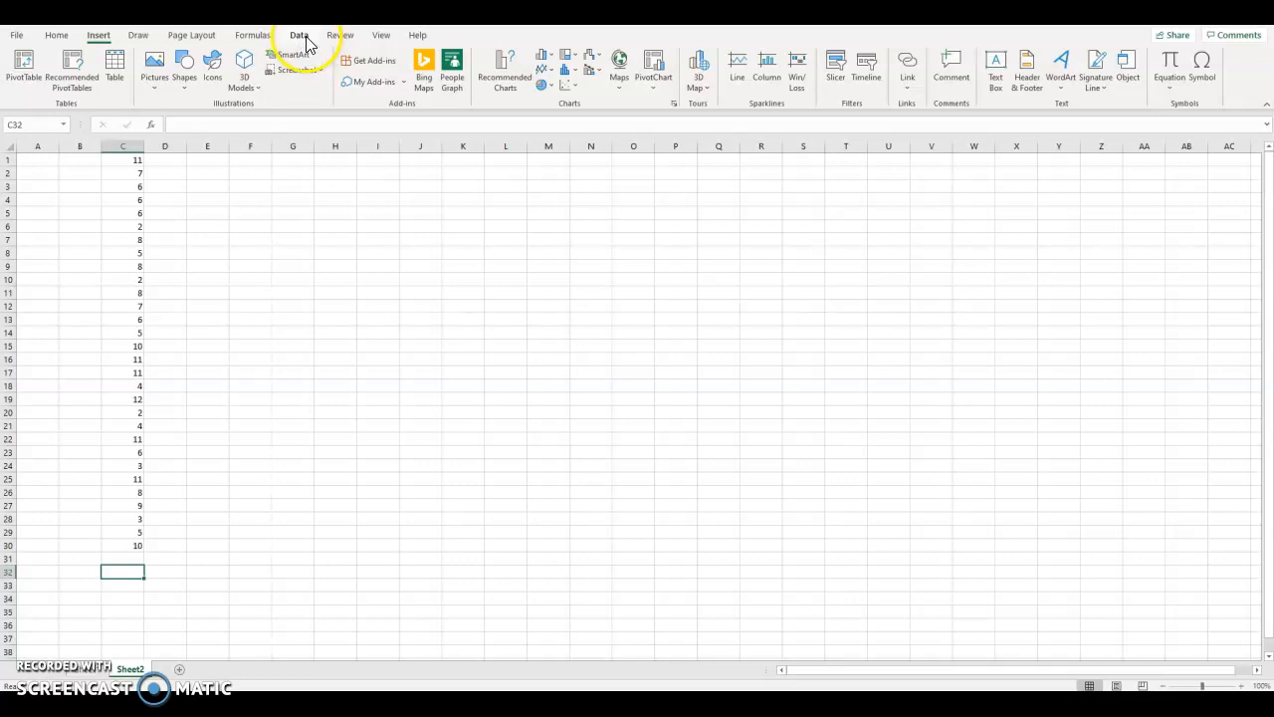
left_click(299, 35)
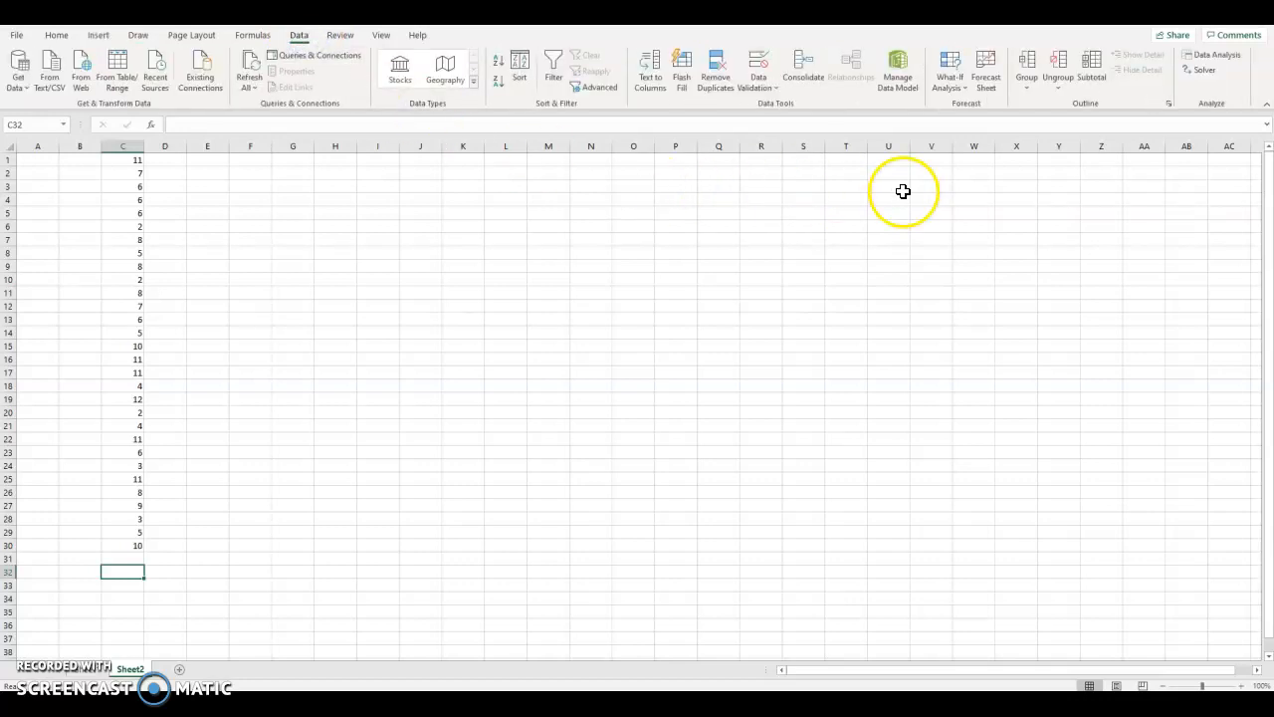
mouse_move(1213, 55)
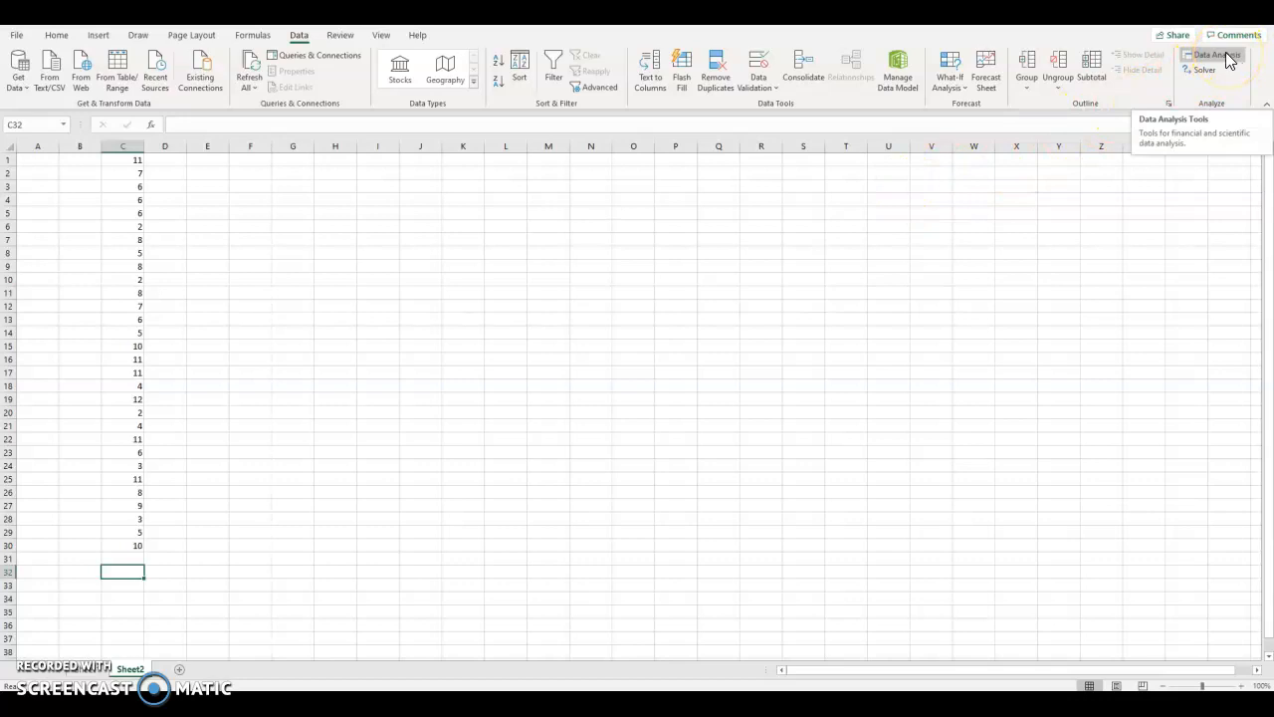
left_click(1211, 55)
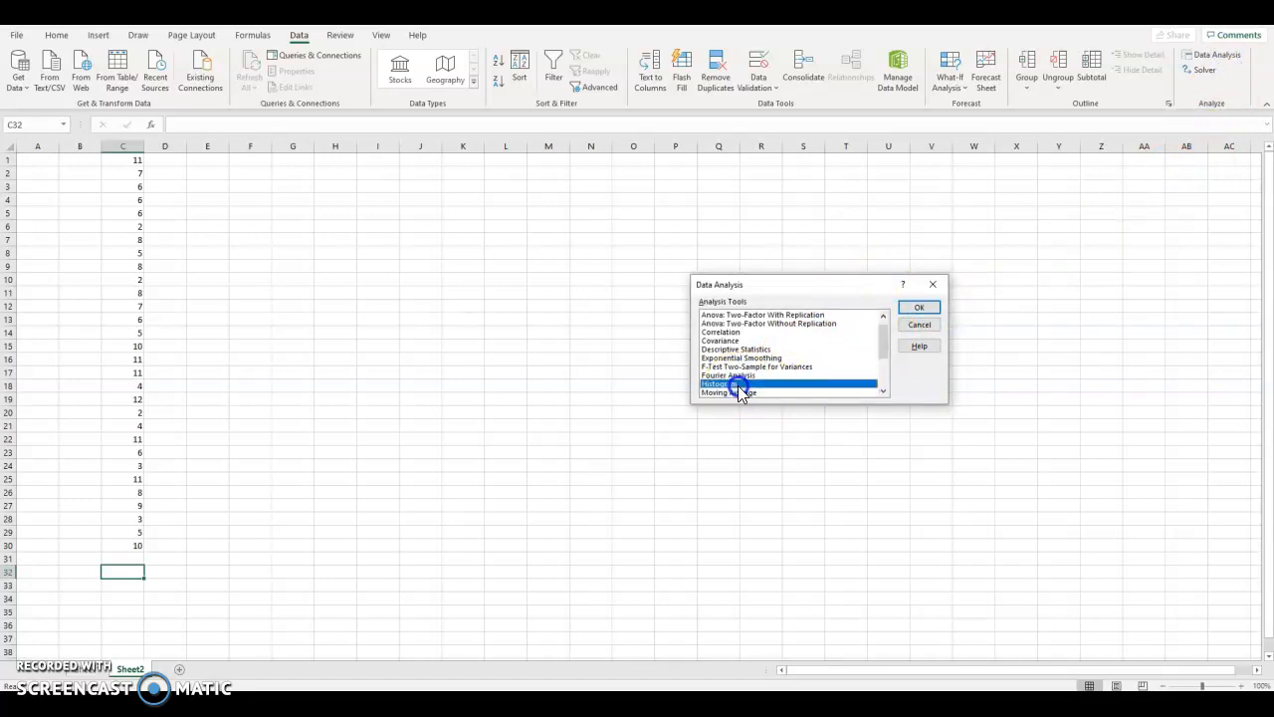
mouse_move(772, 386)
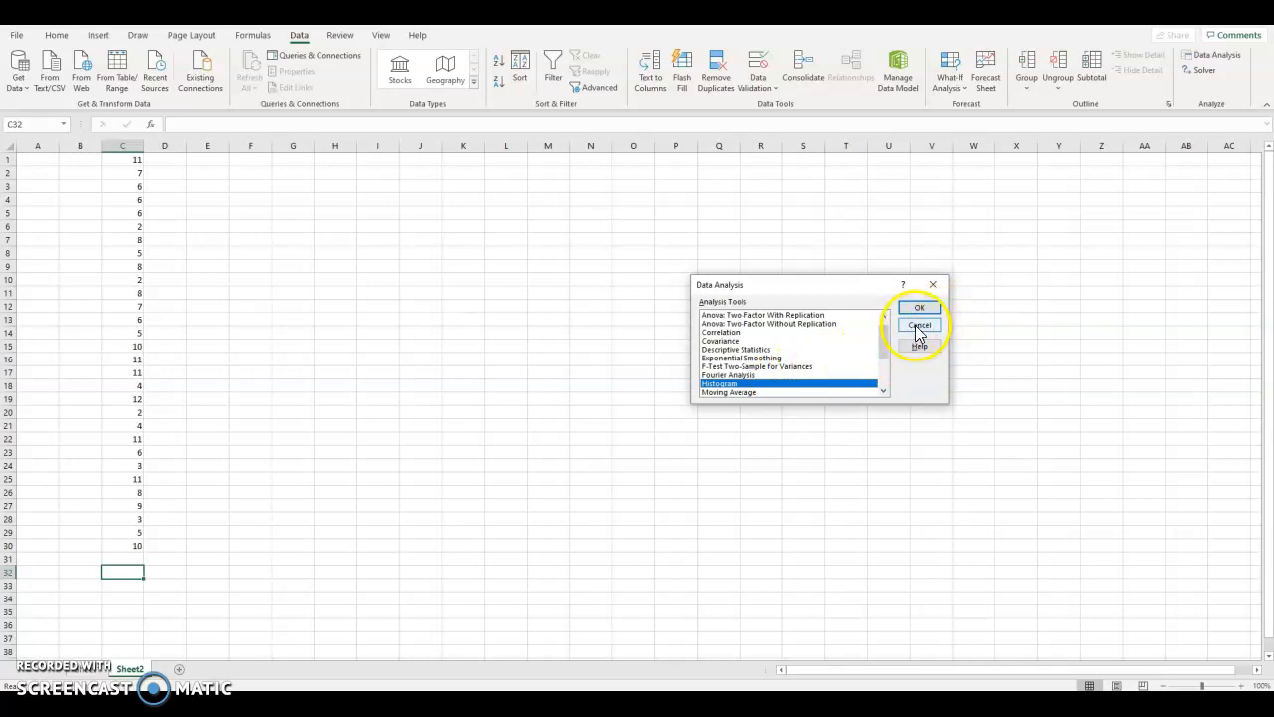
left_click(918, 325)
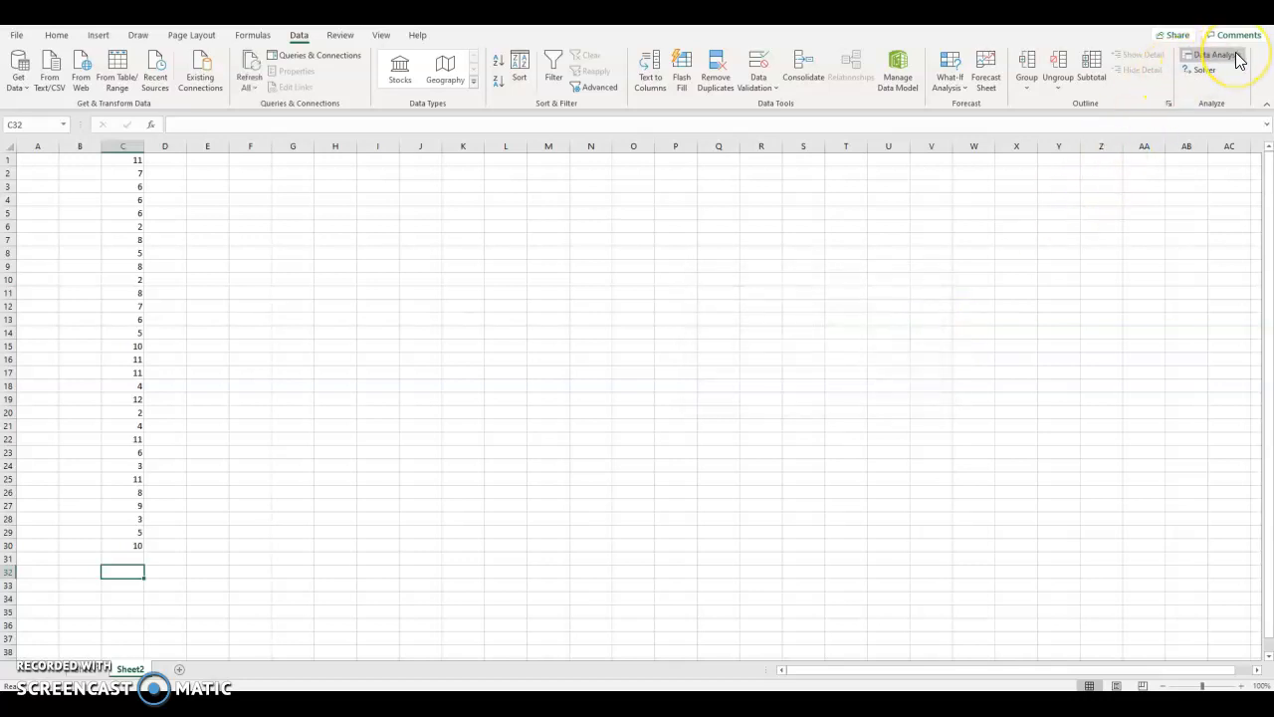
mouse_move(1216, 55)
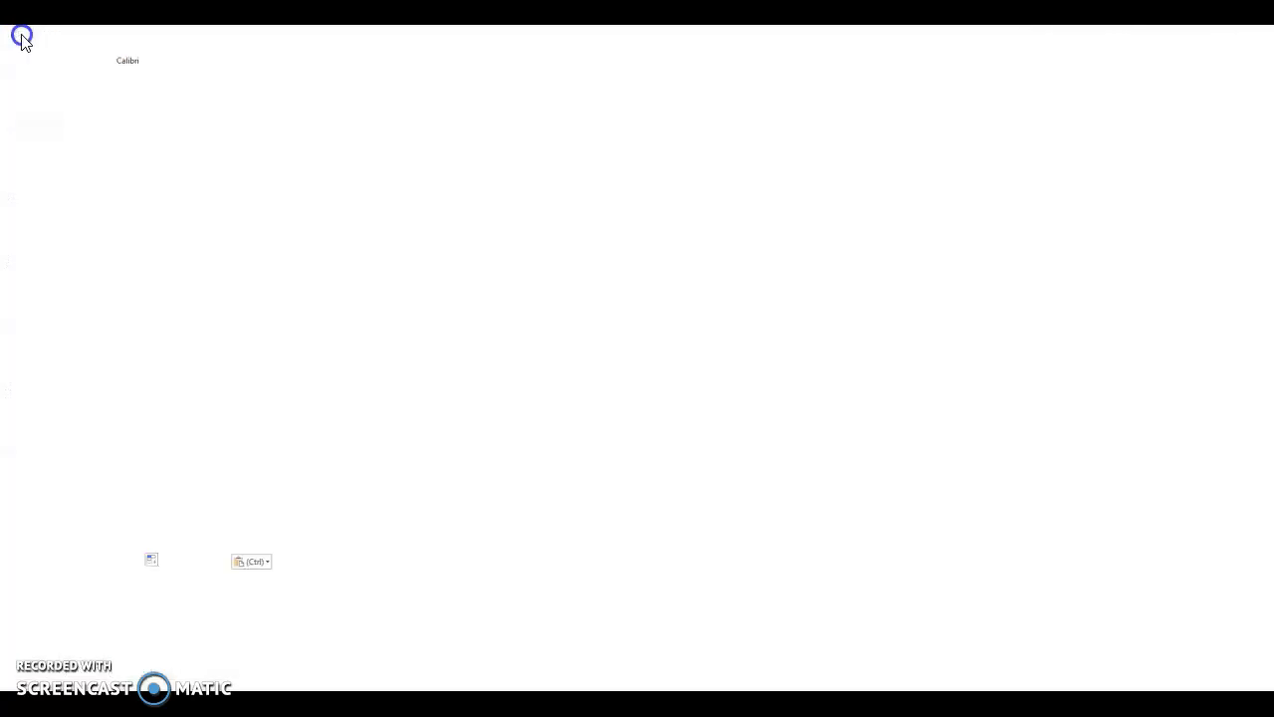
Open File > Options > Add-ins and launch the Excel Add-ins manager.
left_click(22, 38)
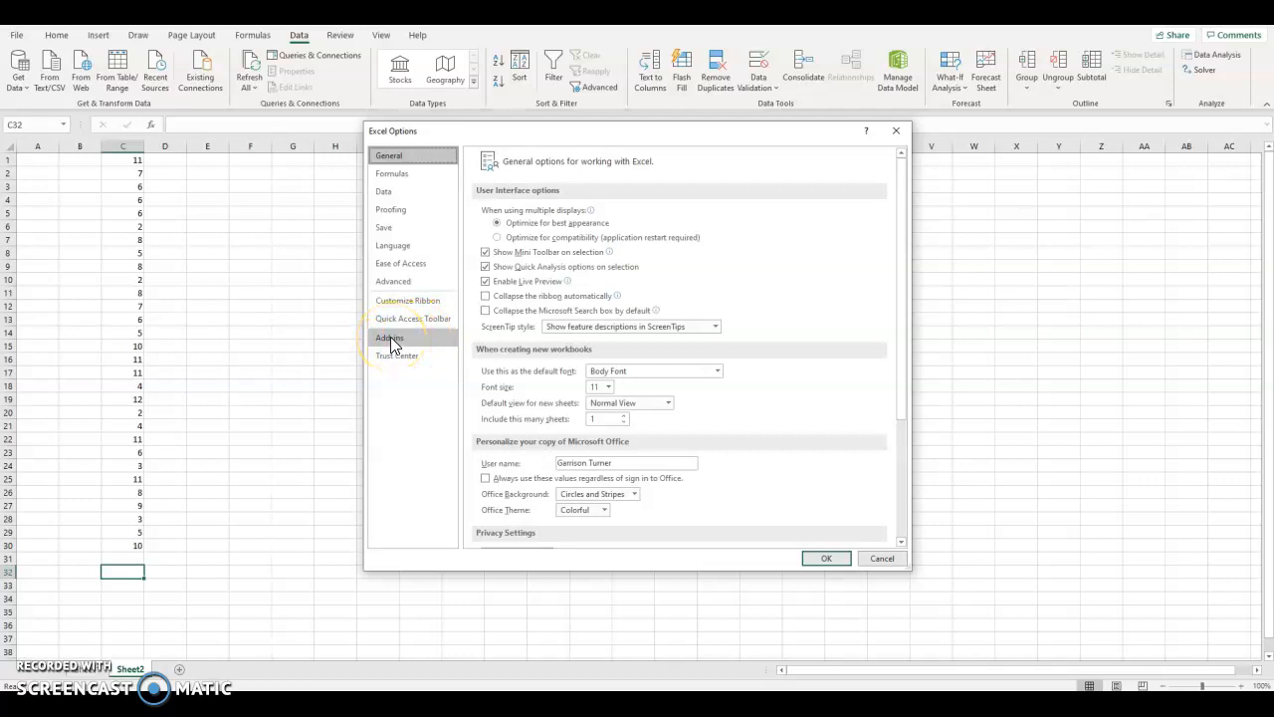
left_click(388, 337)
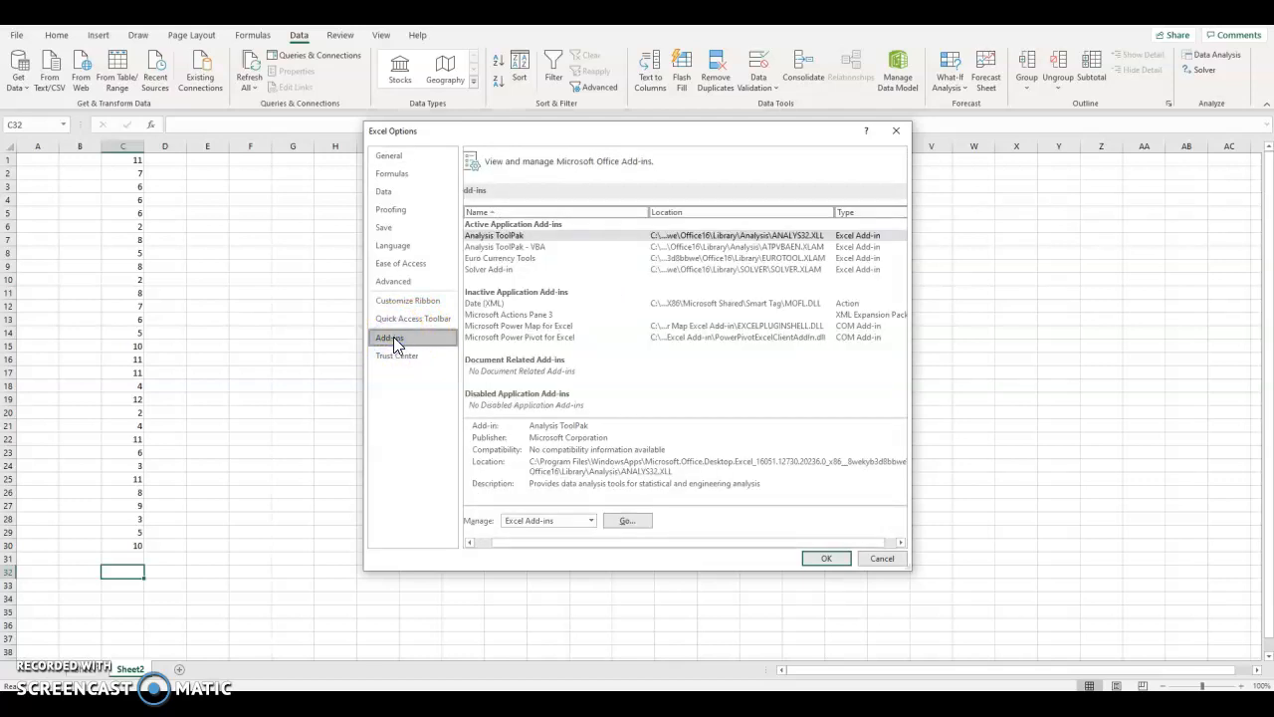
mouse_move(485, 526)
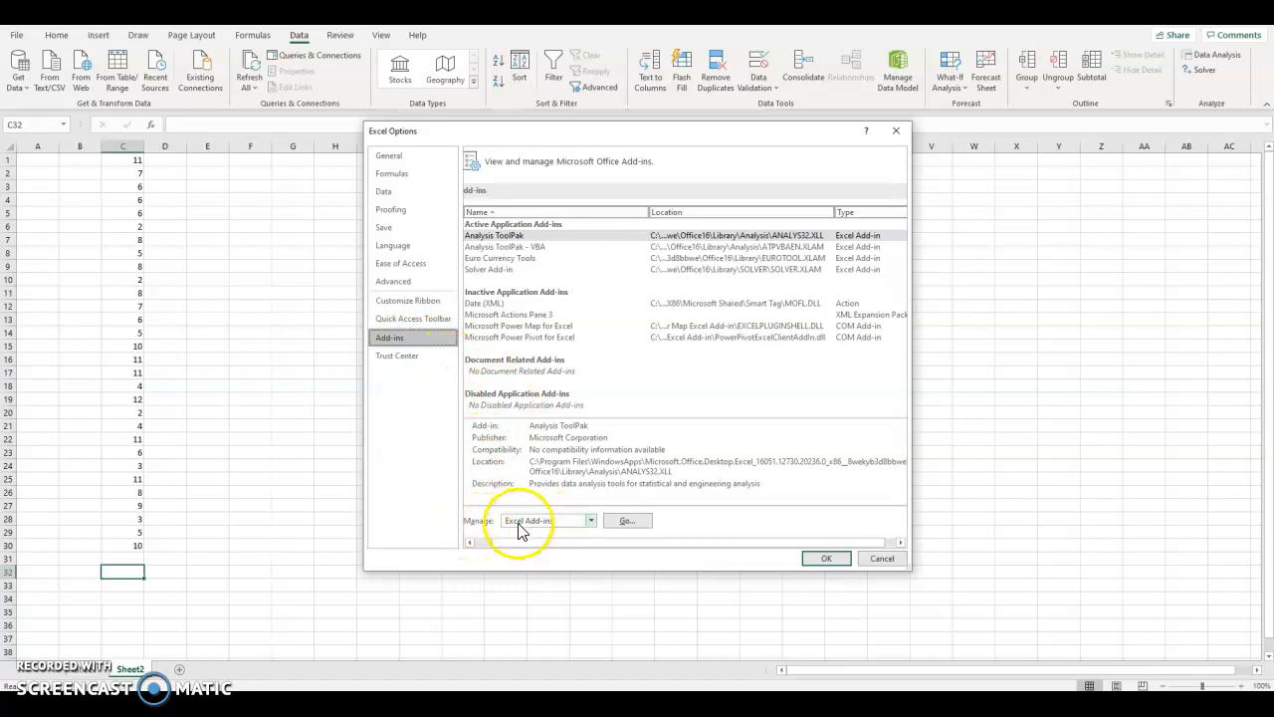
mouse_move(627, 520)
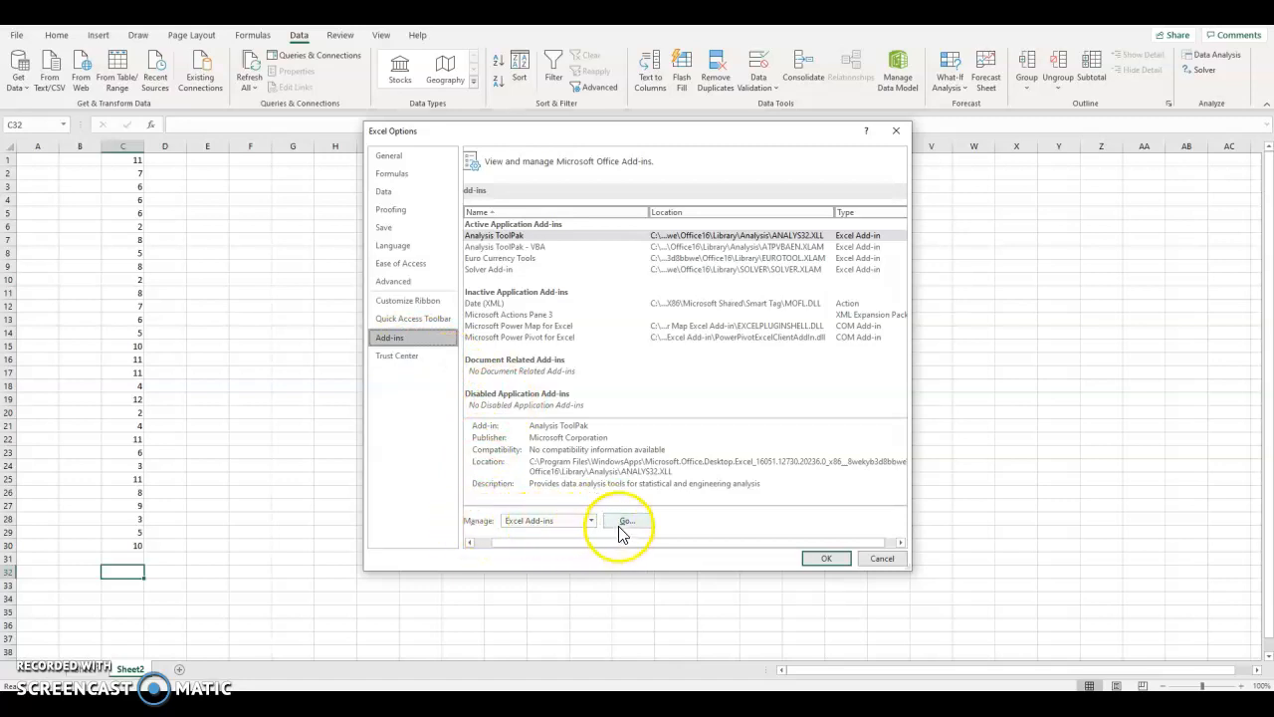
left_click(626, 521)
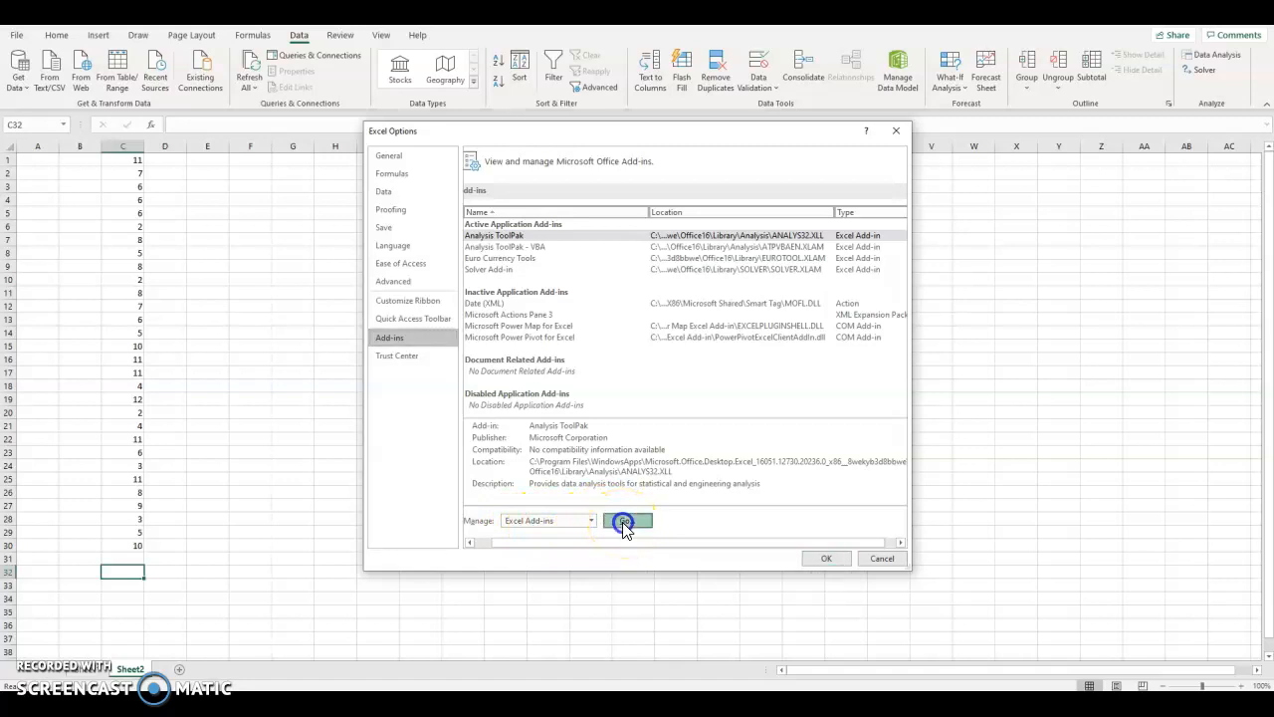
left_click(627, 523)
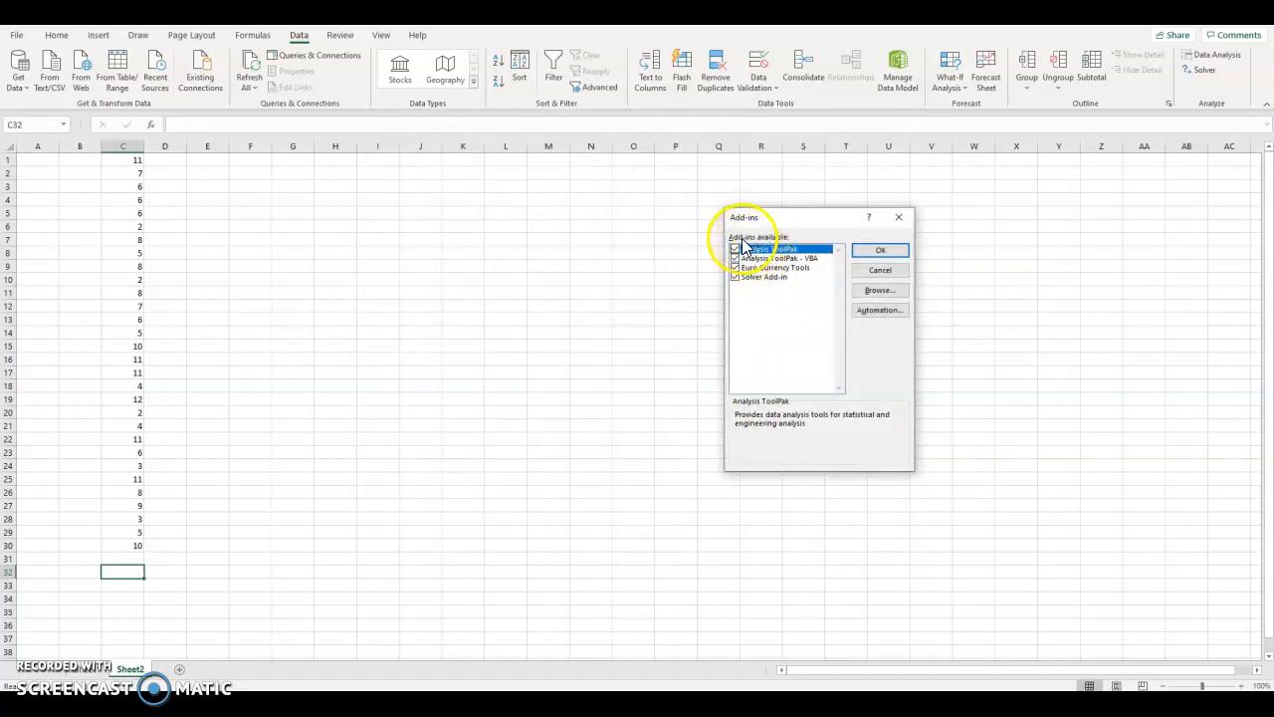
Tick Analysis ToolPak in the Add-ins dialog and confirm with OK.
left_click(736, 249)
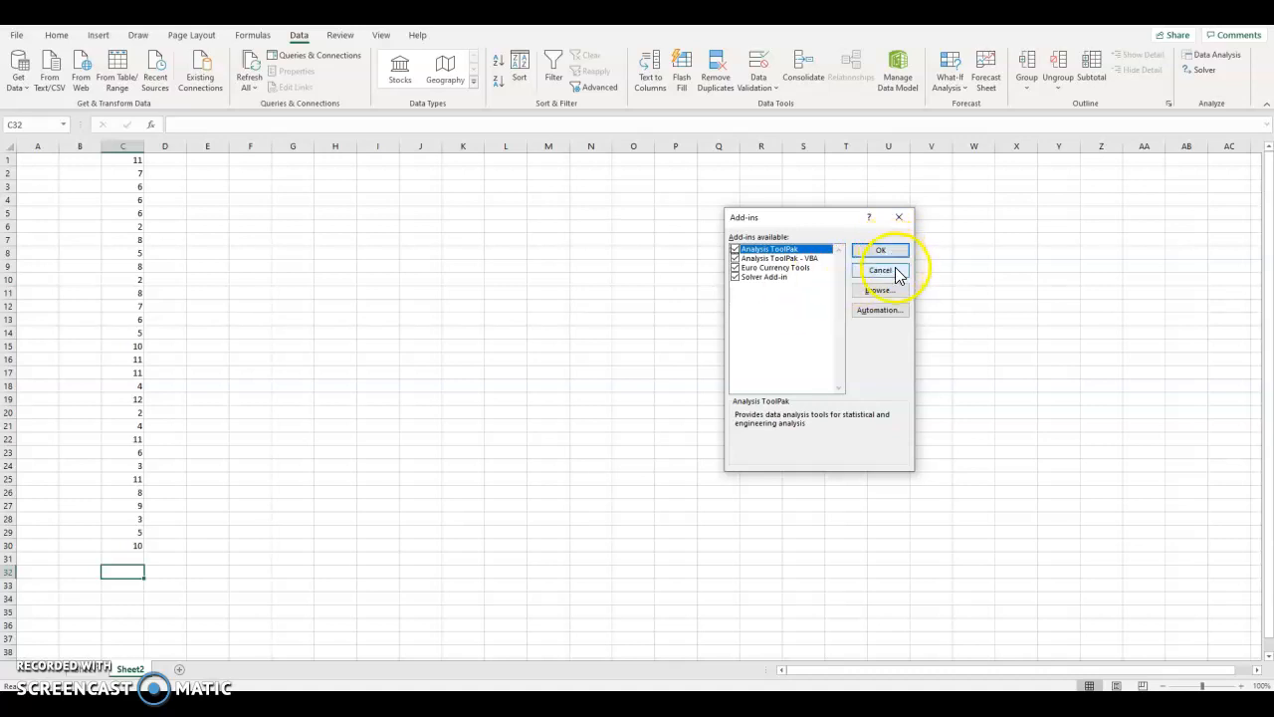
left_click(880, 249)
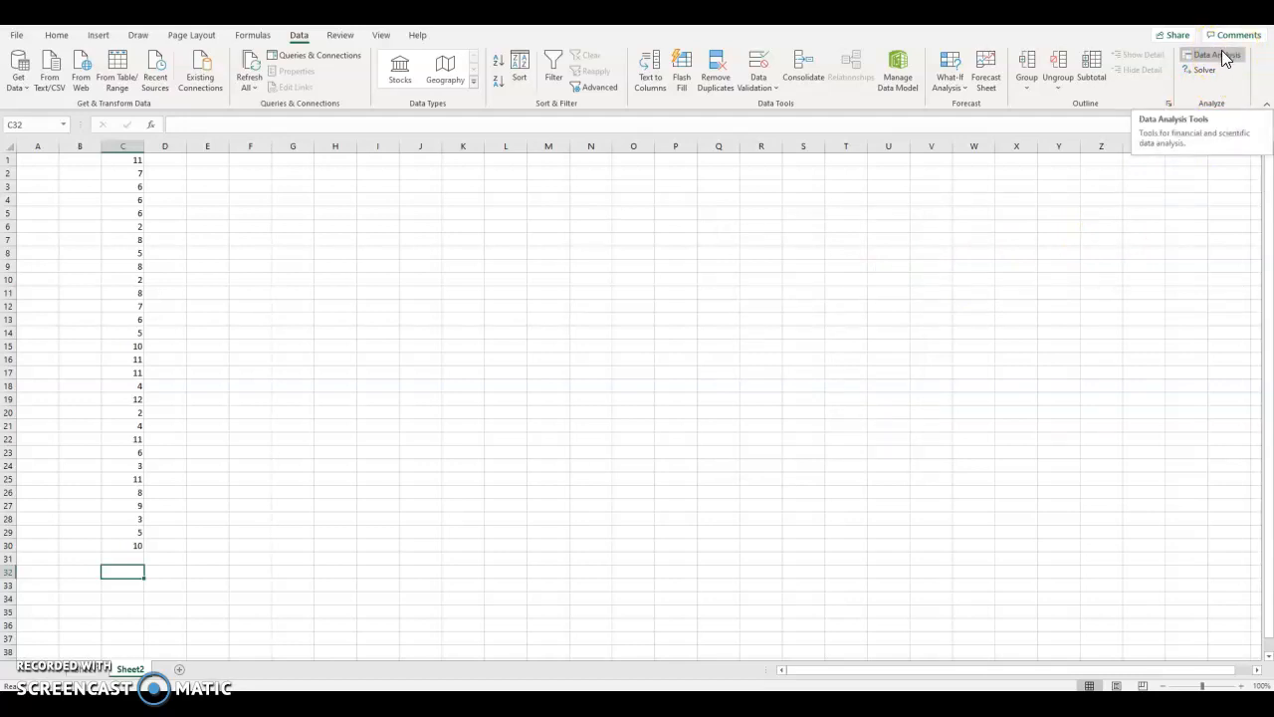
Choose Histogram from Data Analysis and move its dialog away from the data.
left_click(1210, 55)
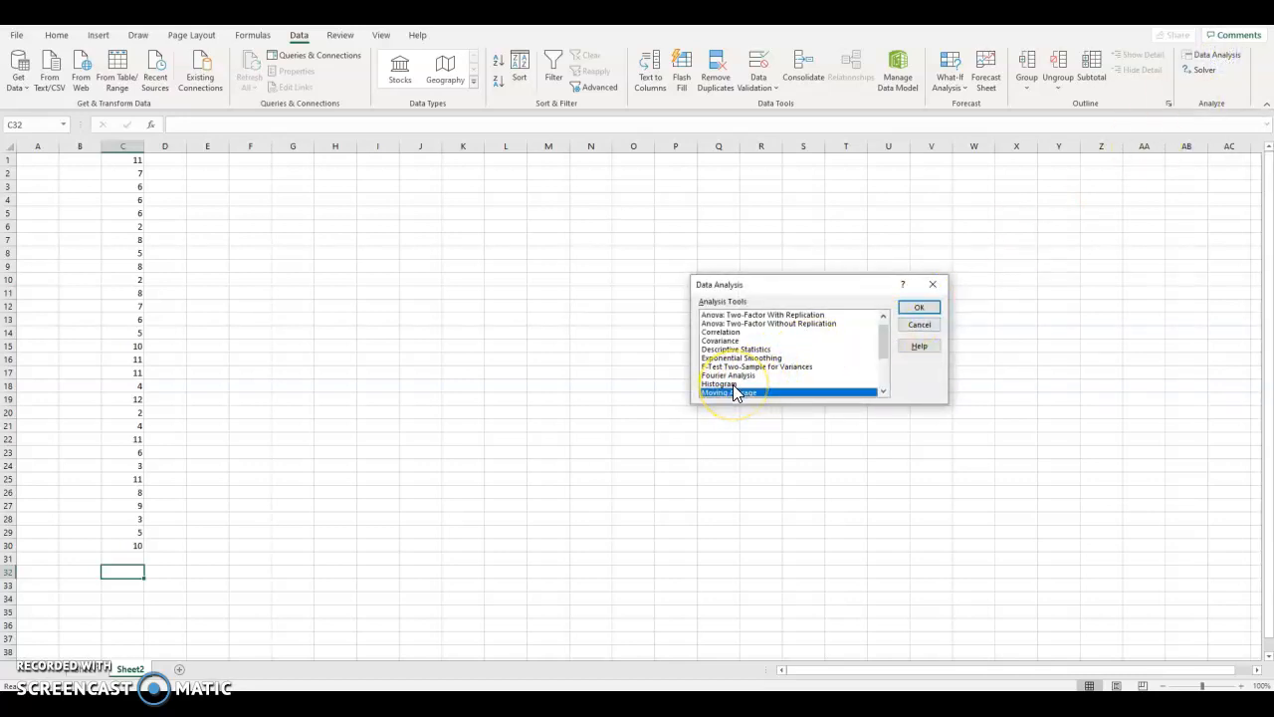
left_click(719, 383)
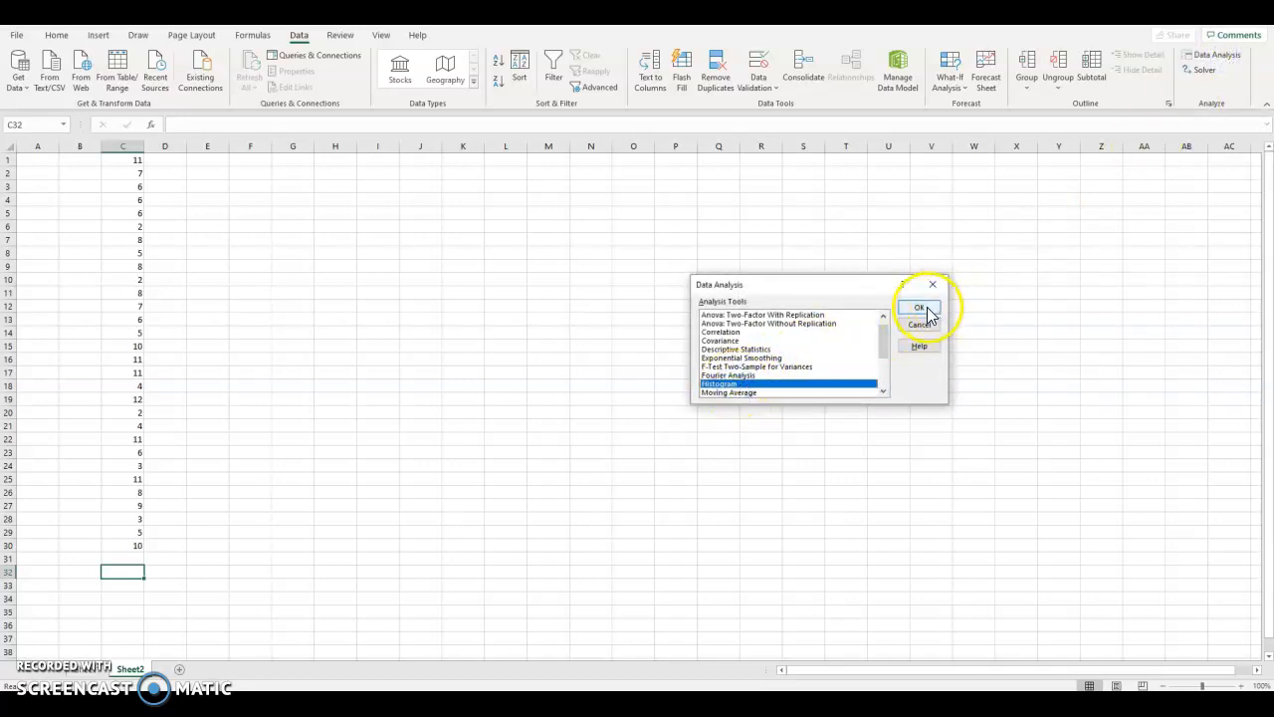
left_click(918, 307)
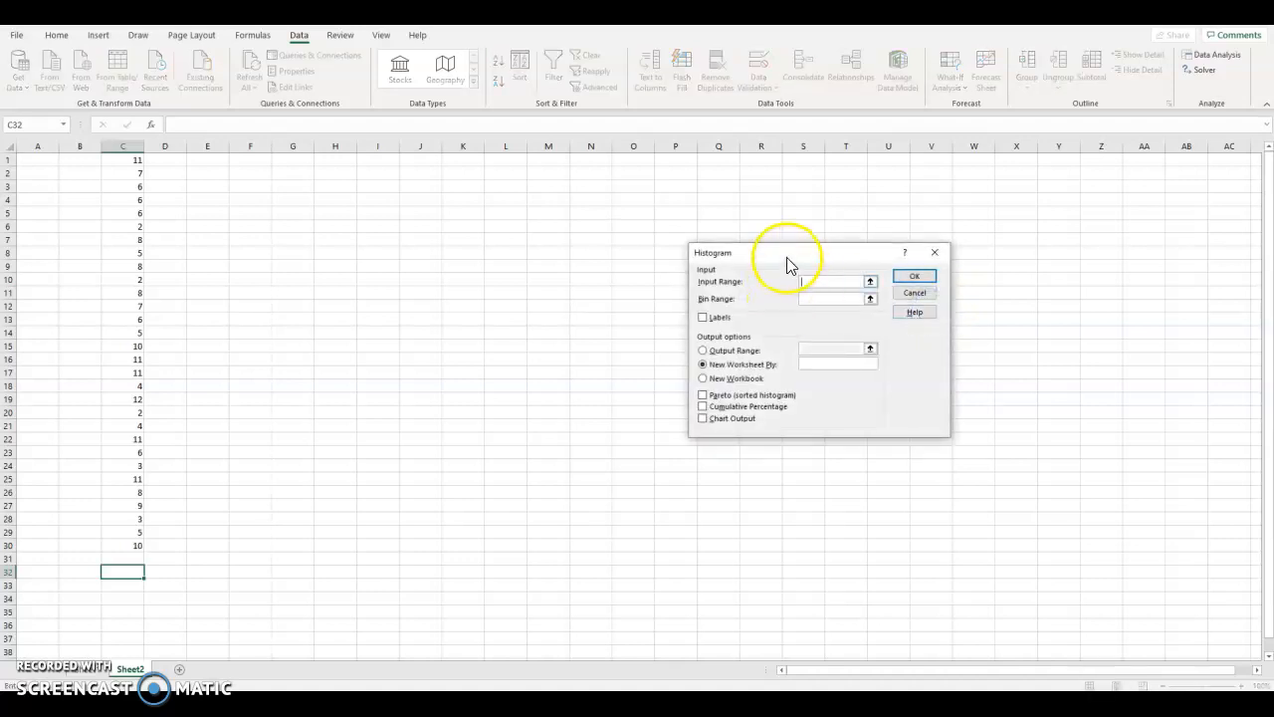
left_click_drag(786, 252, 692, 222)
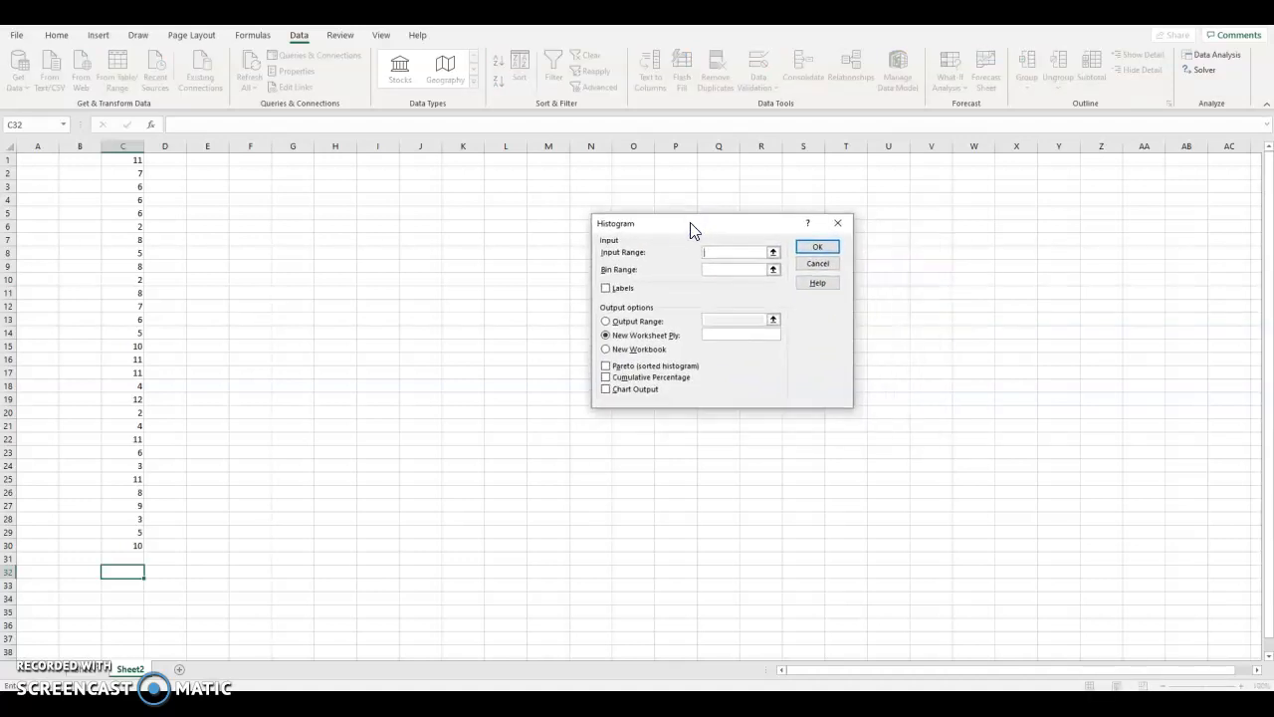
mouse_move(711, 221)
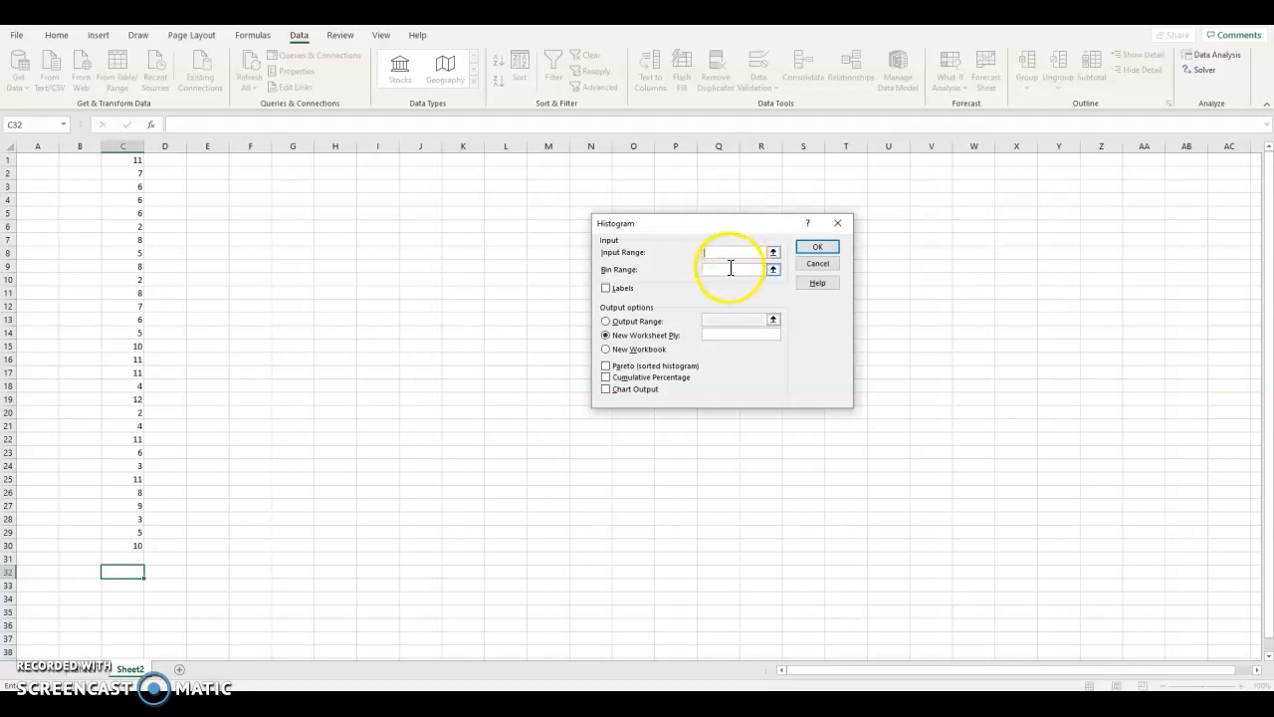
Set Input Range to C1:C30 and start picking a bin range on the sheet.
left_click(732, 270)
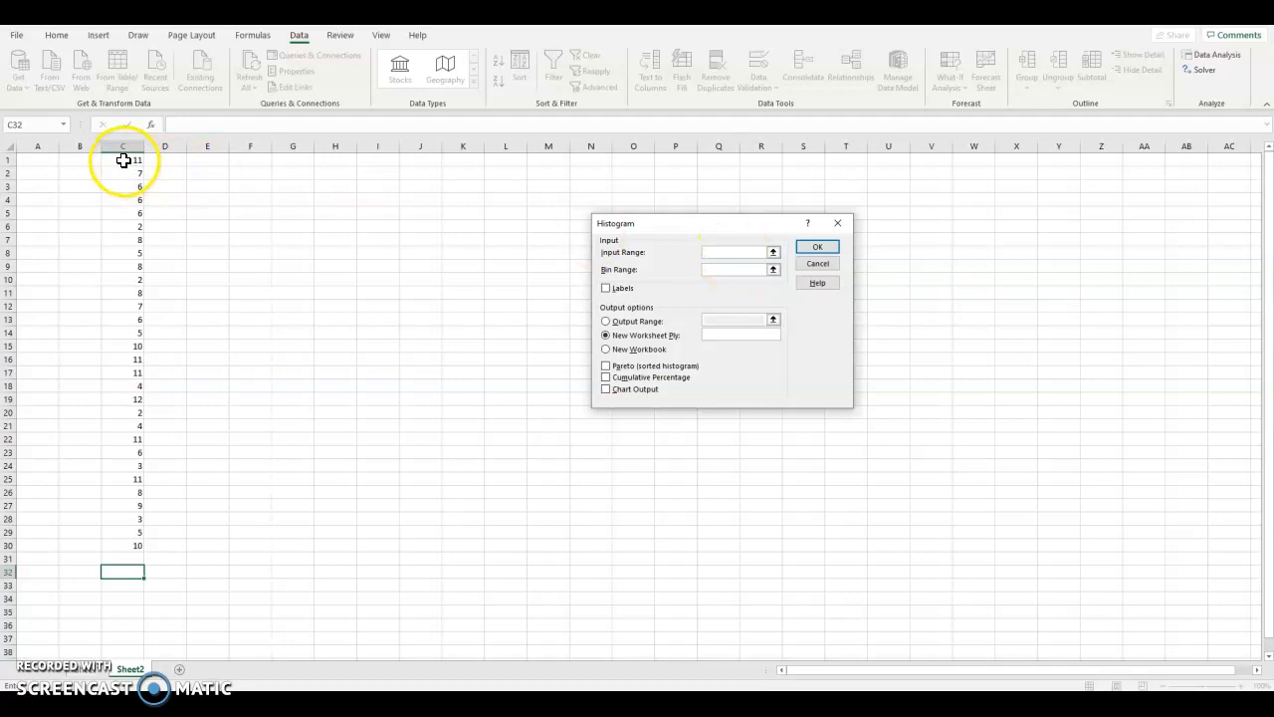
left_click_drag(123, 160, 123, 372)
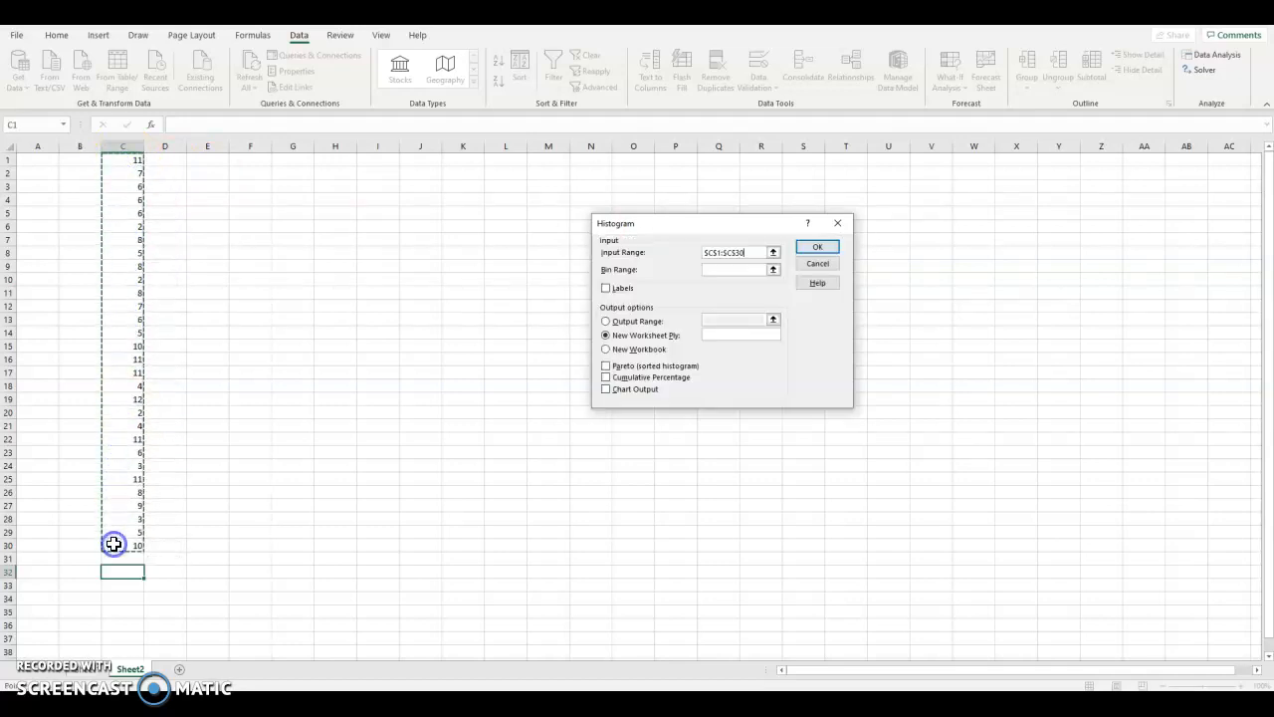
mouse_move(230, 320)
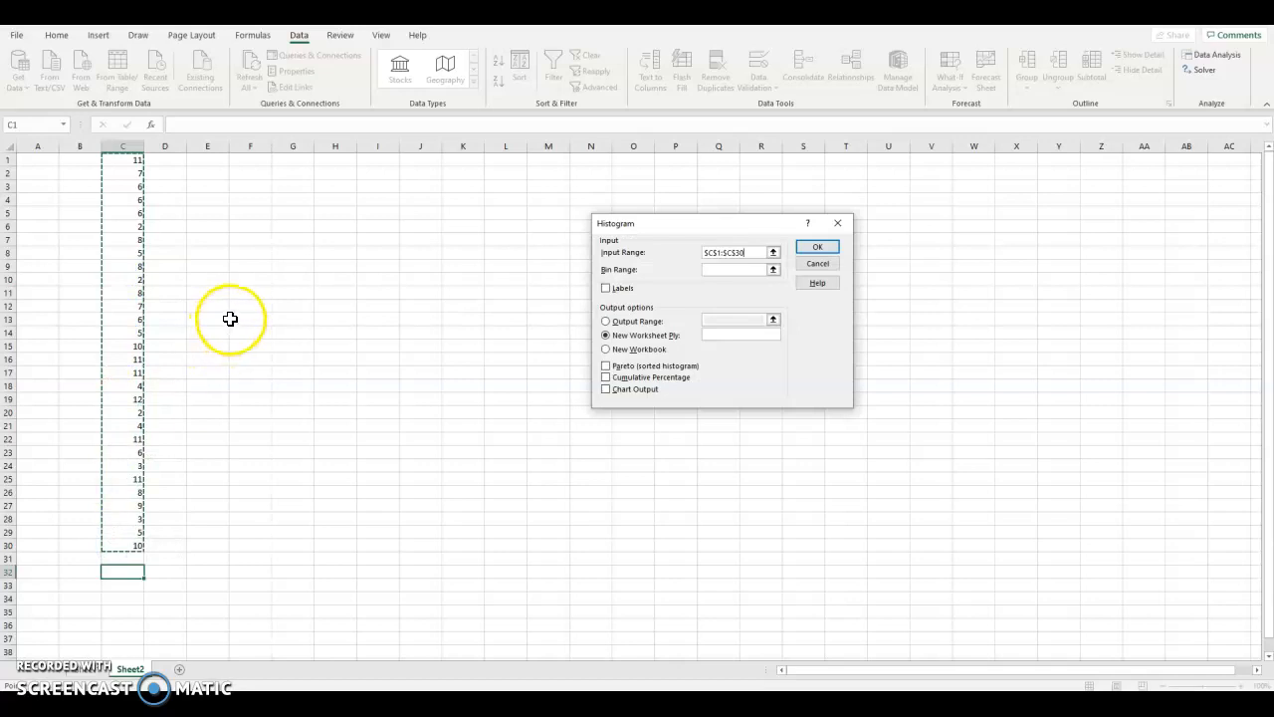
mouse_move(235, 316)
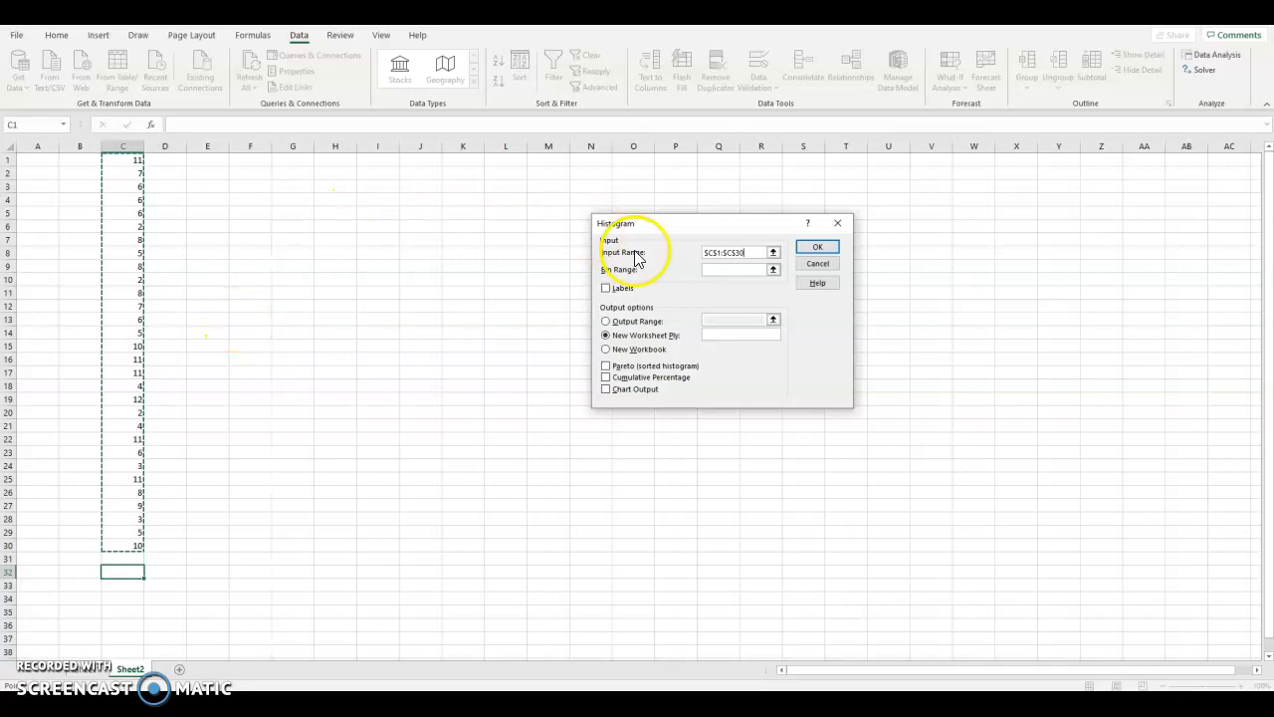
left_click(737, 269)
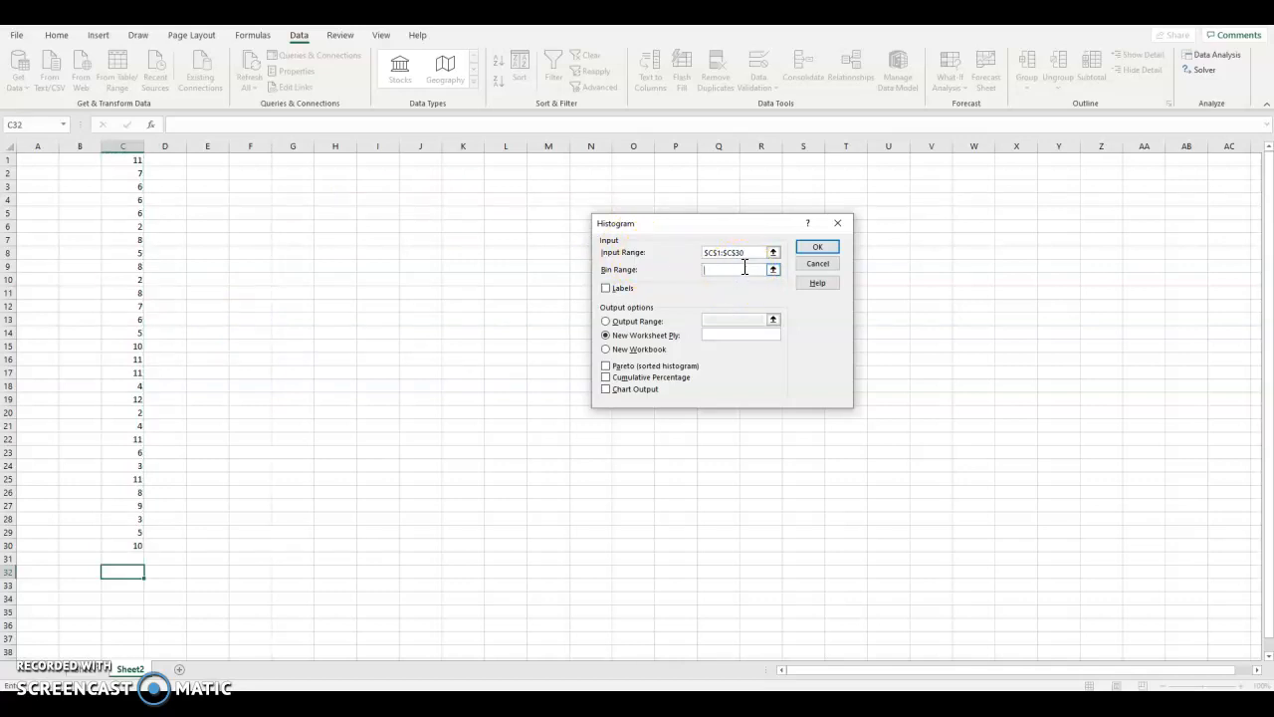
mouse_move(746, 273)
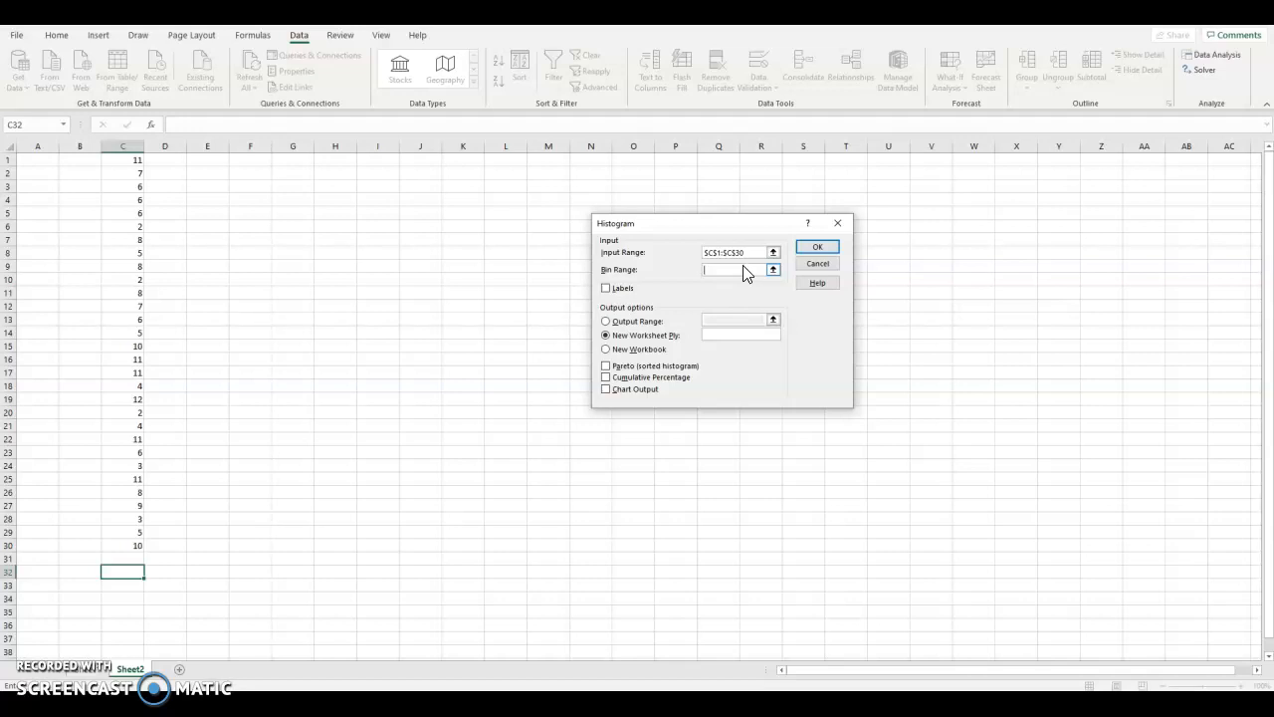
mouse_move(200, 191)
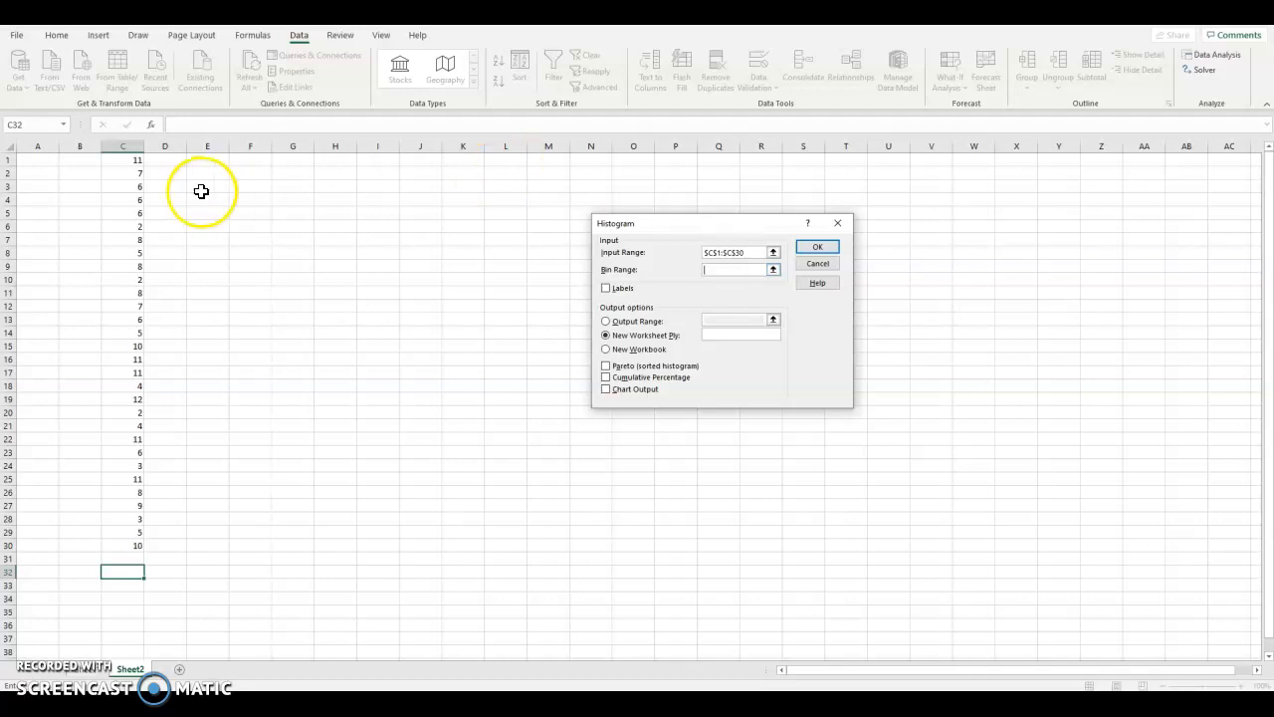
left_click(250, 173)
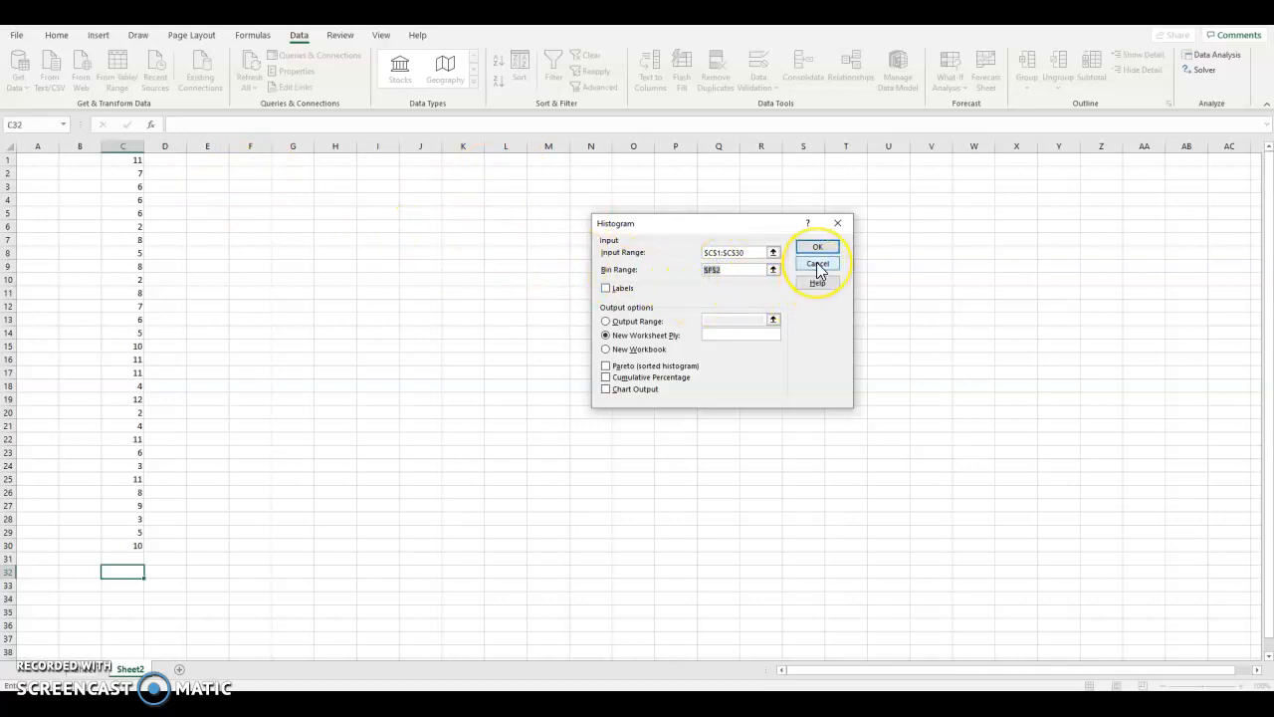
Cancel the histogram setup and fill bin values 2 through 12 down column F.
left_click(817, 263)
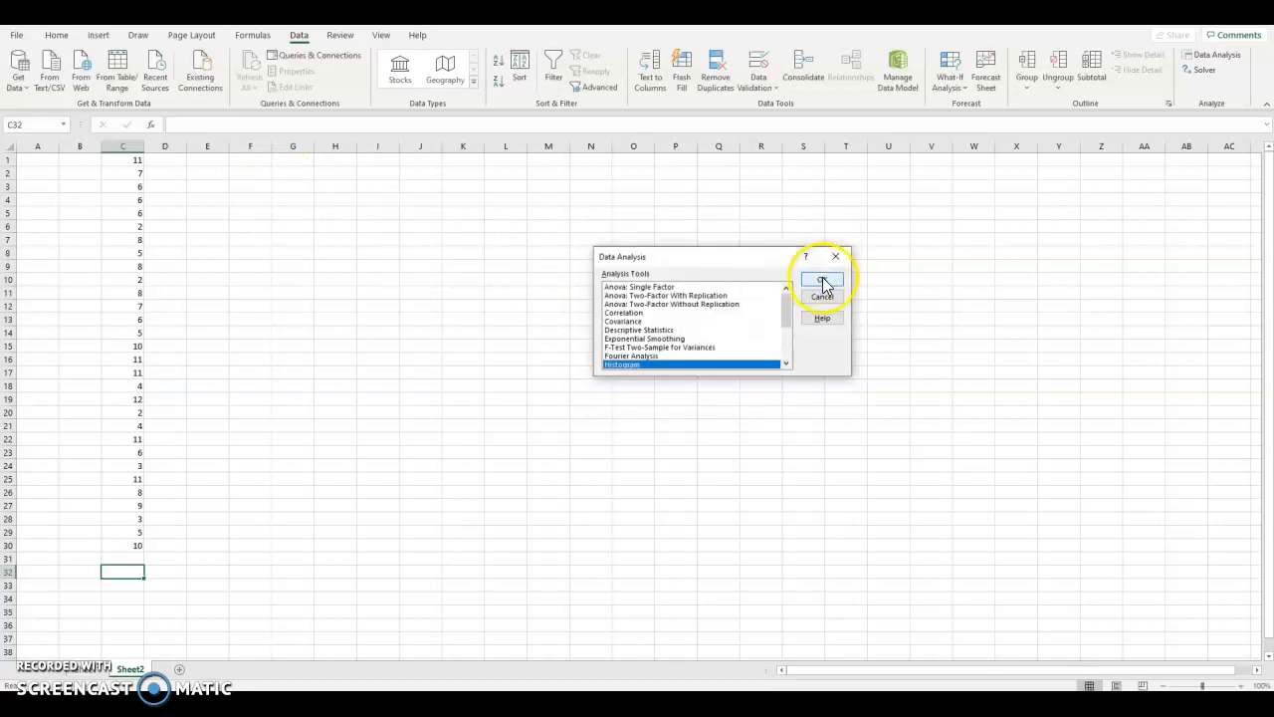
left_click(822, 280)
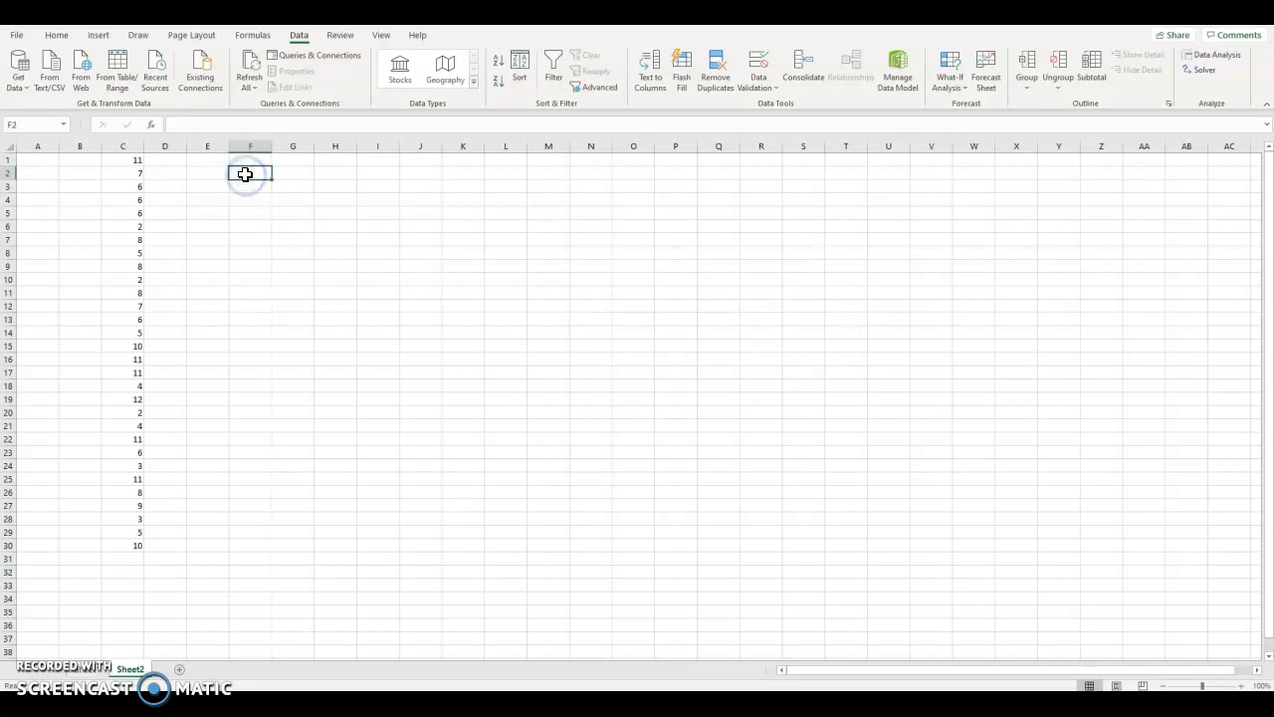
type("2")
left_click(249, 186)
type("3")
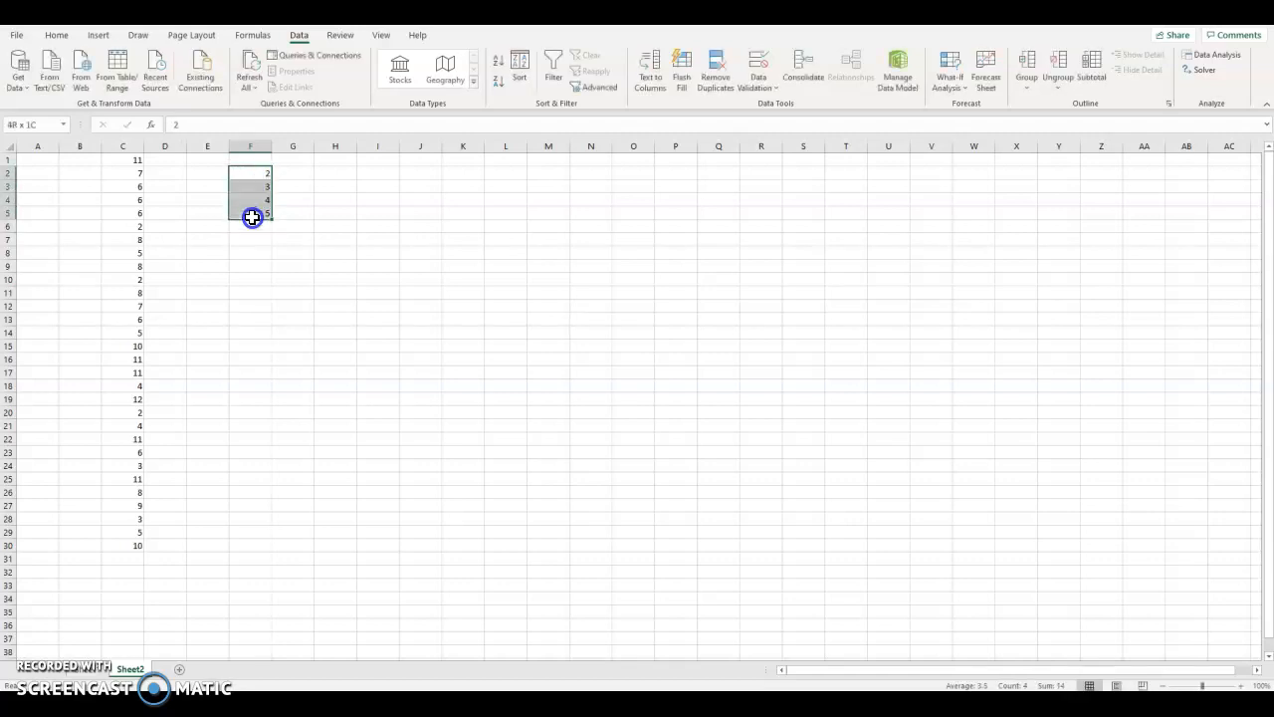
left_click_drag(252, 217, 264, 299)
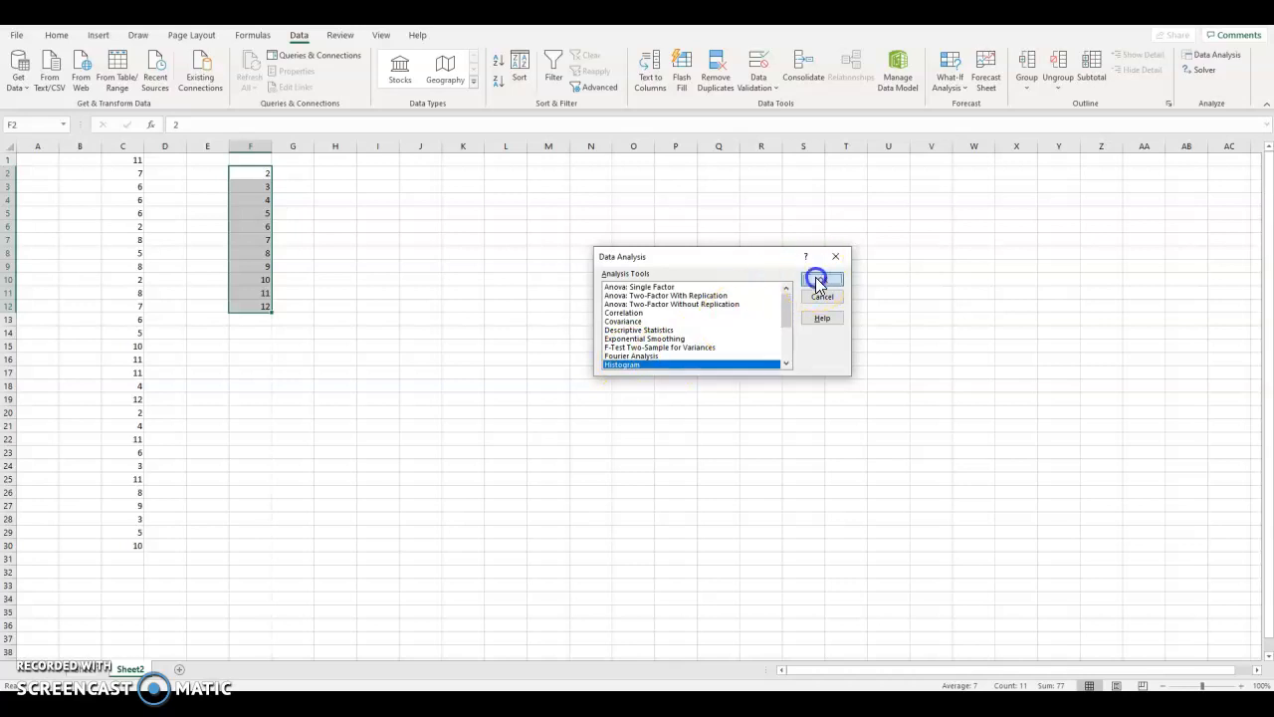
Confirm Histogram in the Data Analysis list to open its settings.
left_click(821, 278)
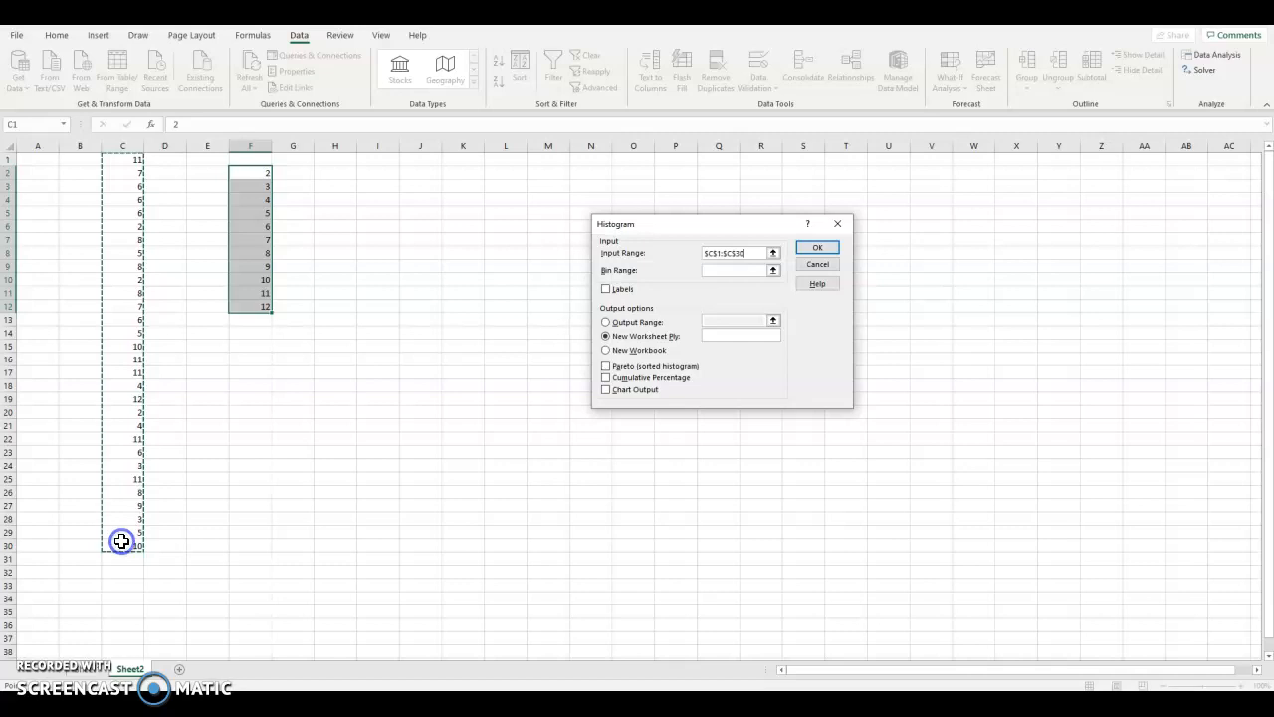
mouse_move(216, 183)
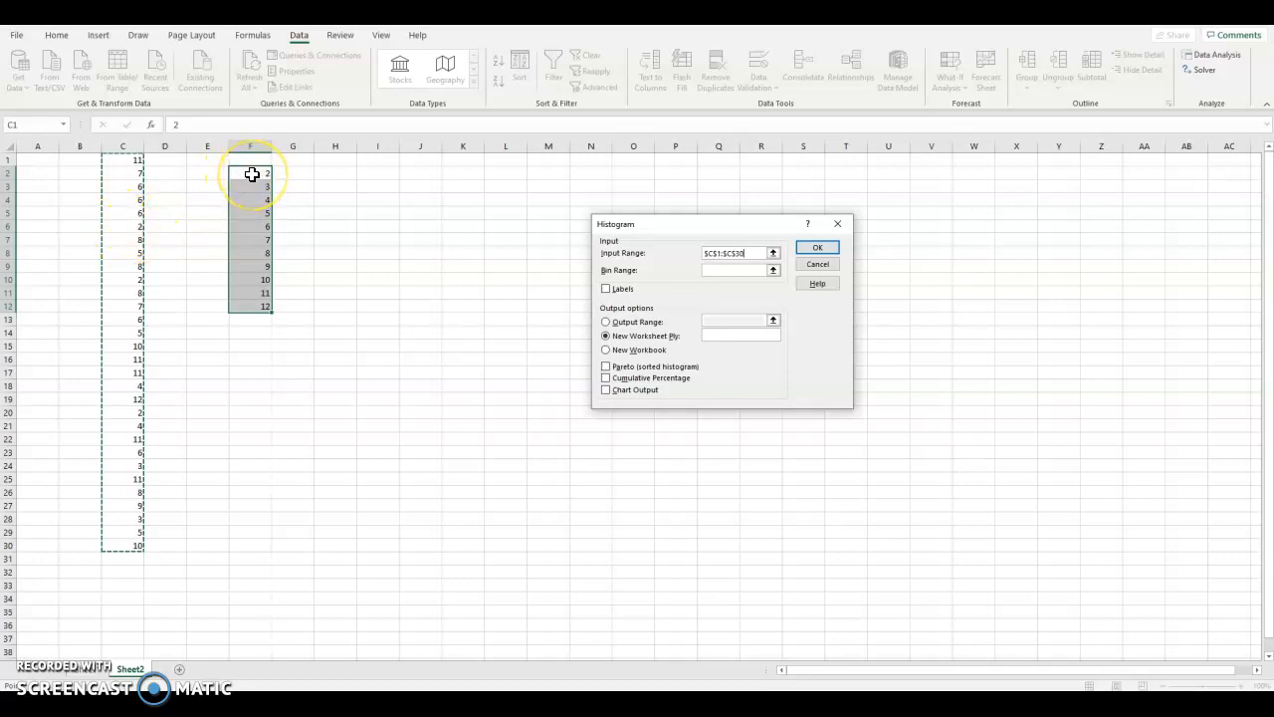
mouse_move(207, 191)
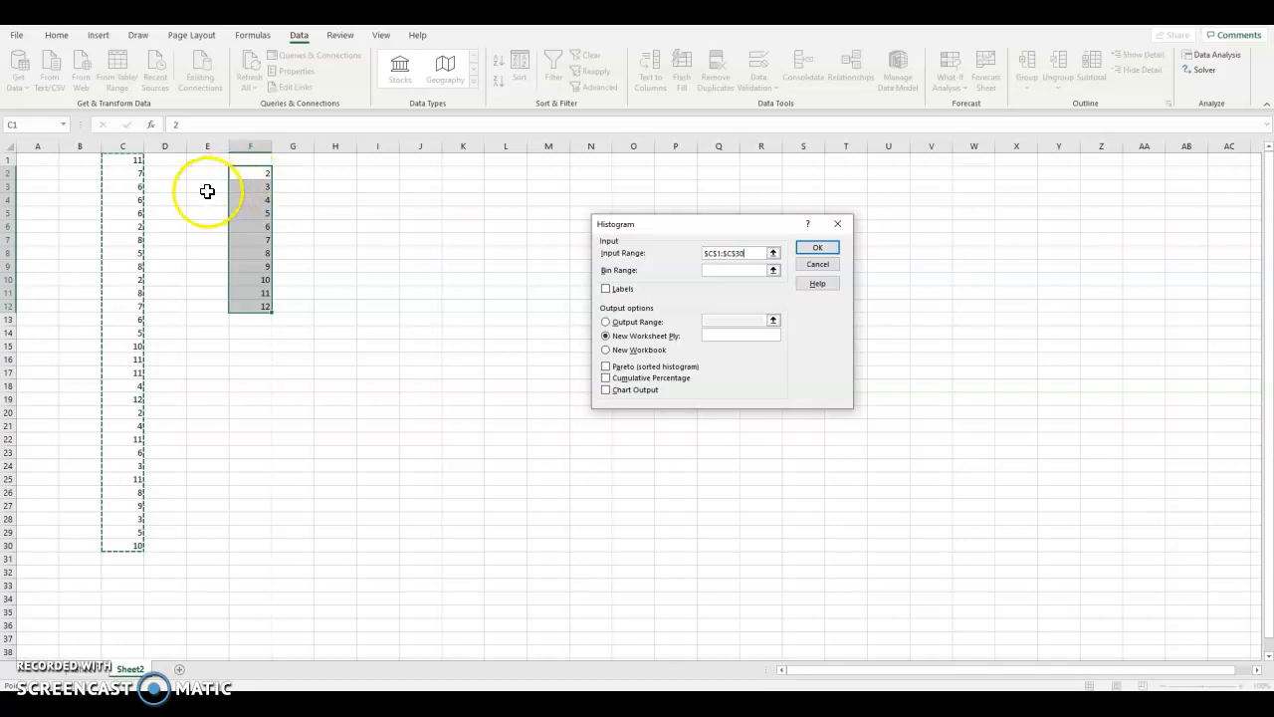
mouse_move(109, 226)
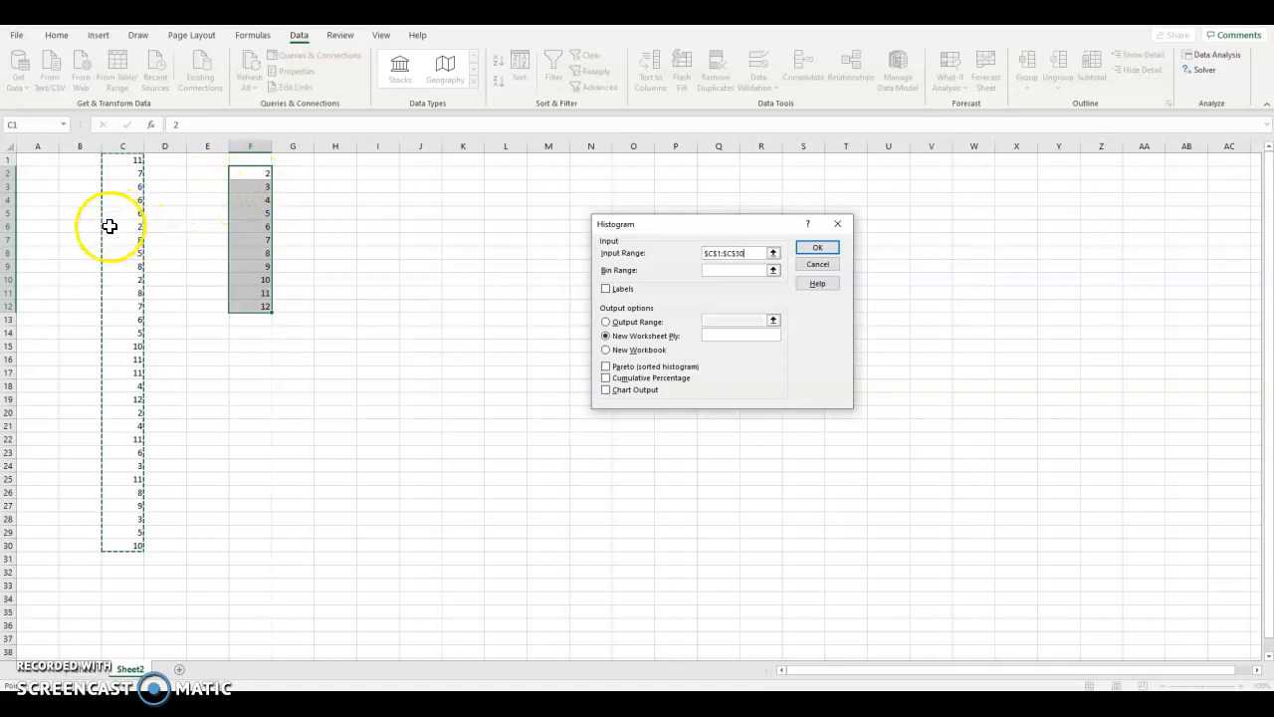
mouse_move(119, 259)
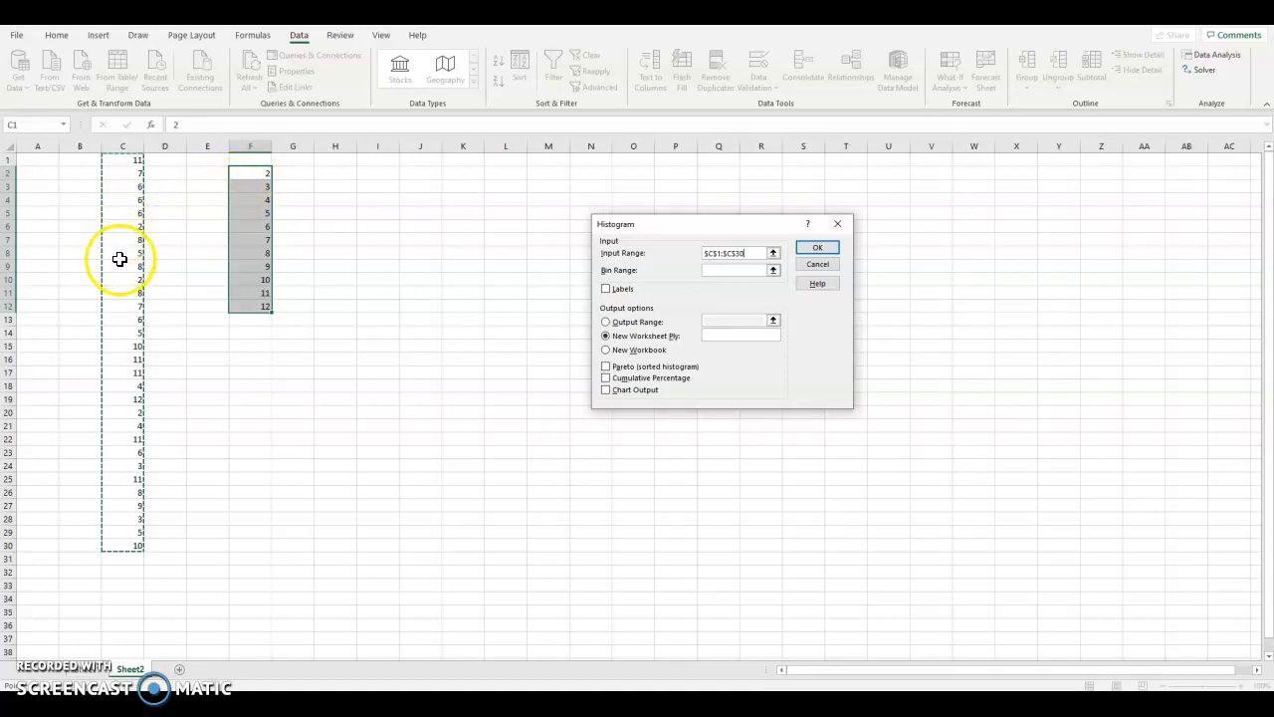
mouse_move(122, 356)
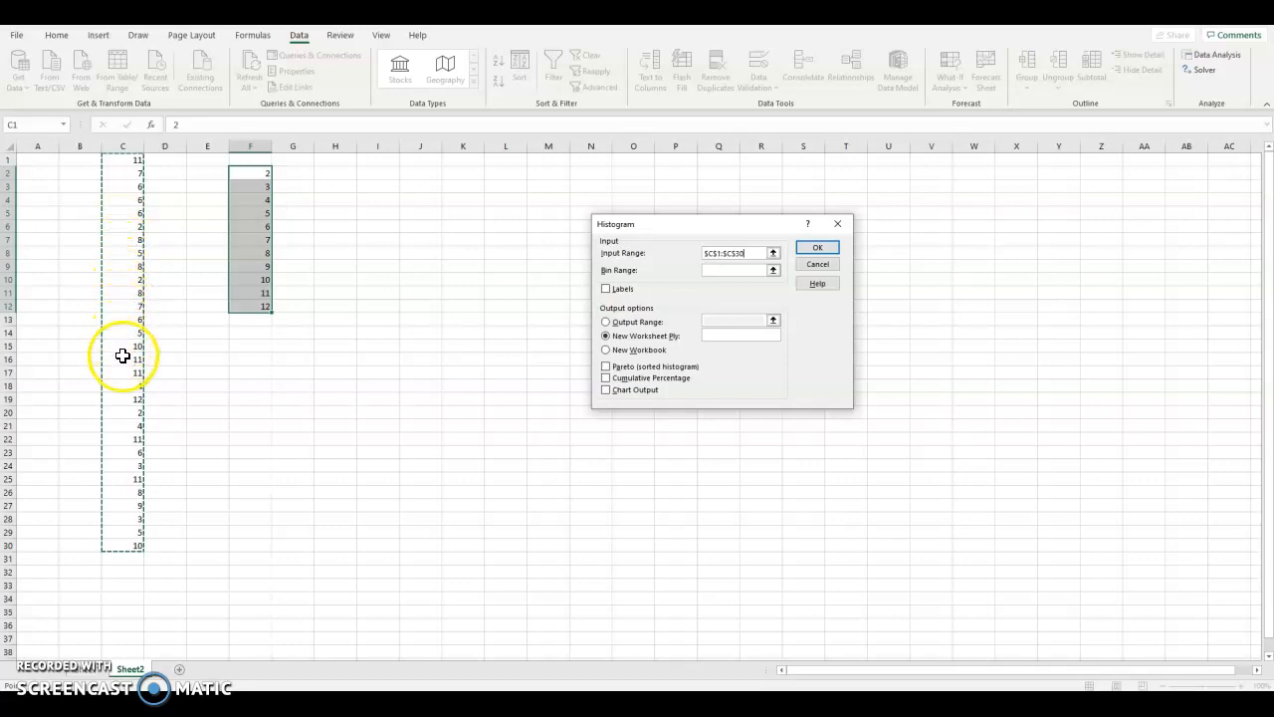
mouse_move(118, 432)
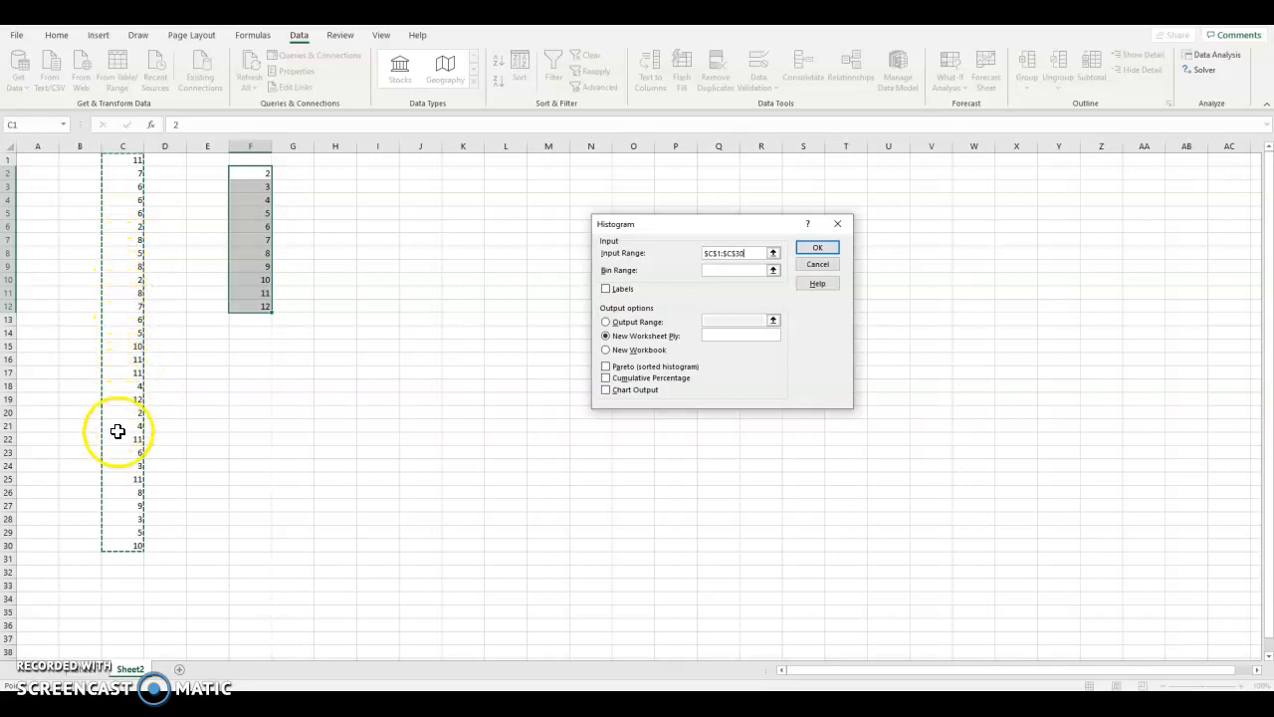
mouse_move(129, 544)
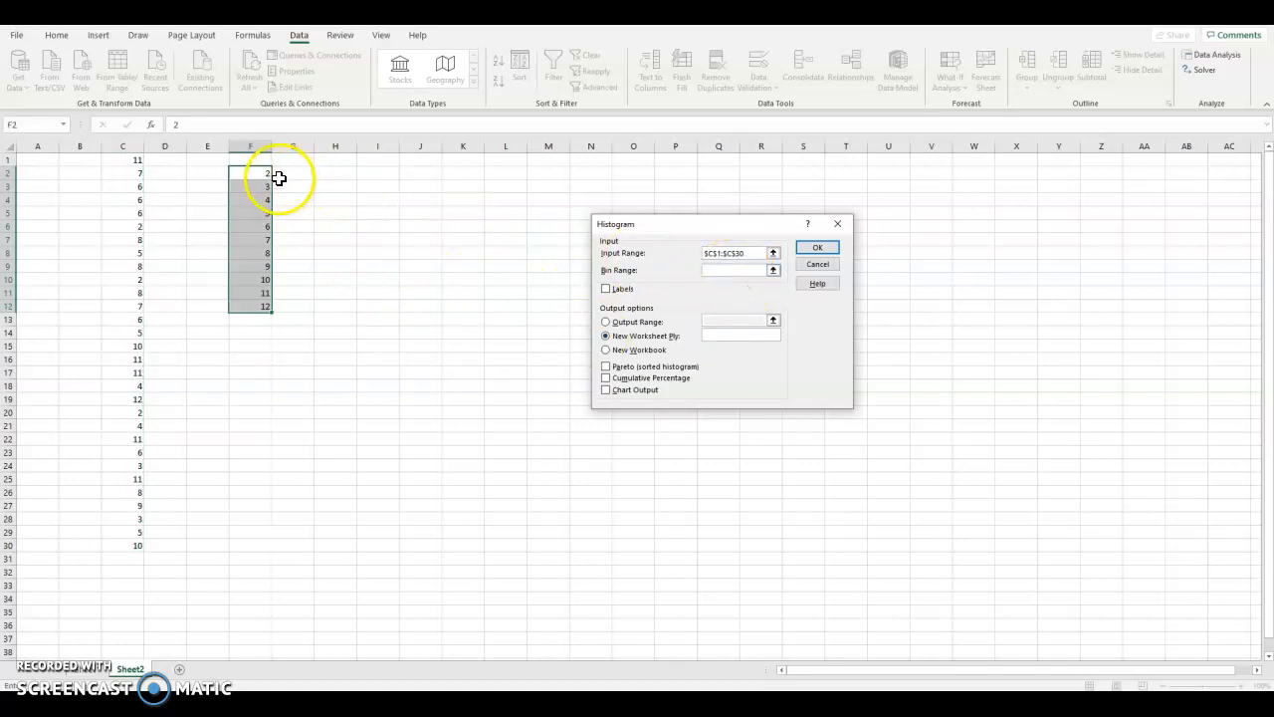
Use bin range F2:F12, output to a new worksheet with a chart, and run the analysis.
left_click_drag(249, 172, 249, 307)
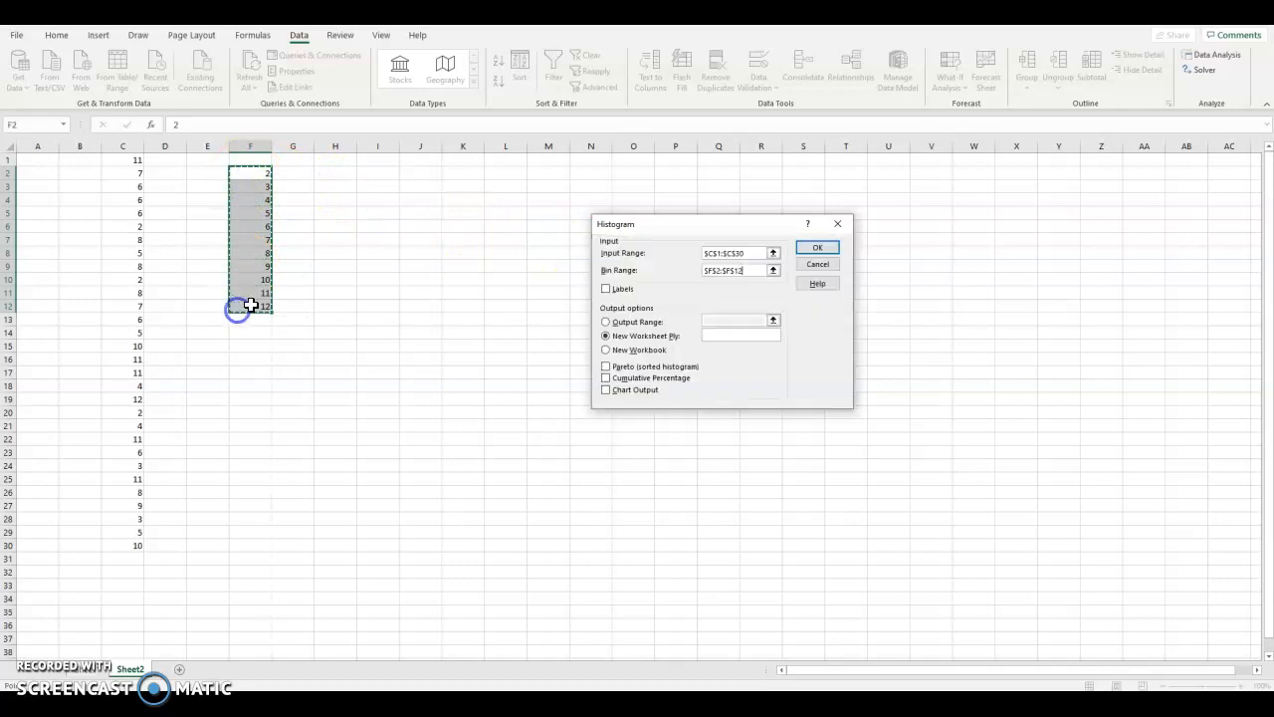
mouse_move(584, 349)
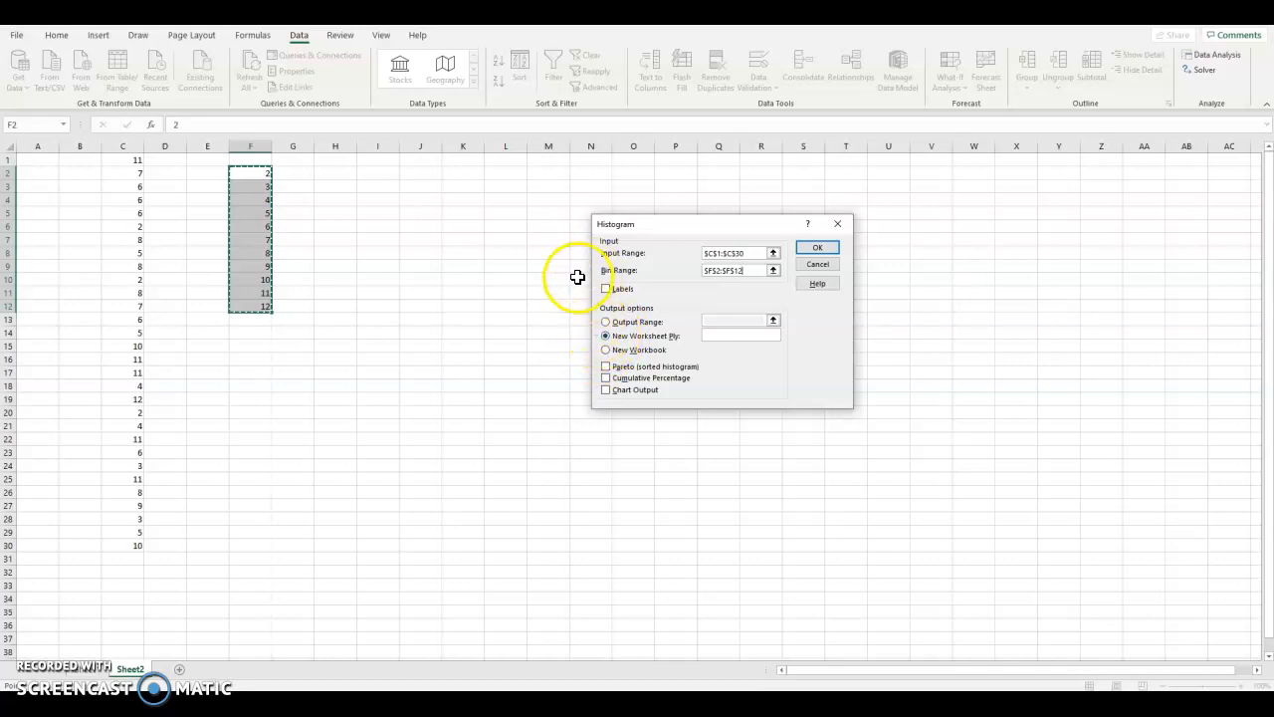
mouse_move(617, 351)
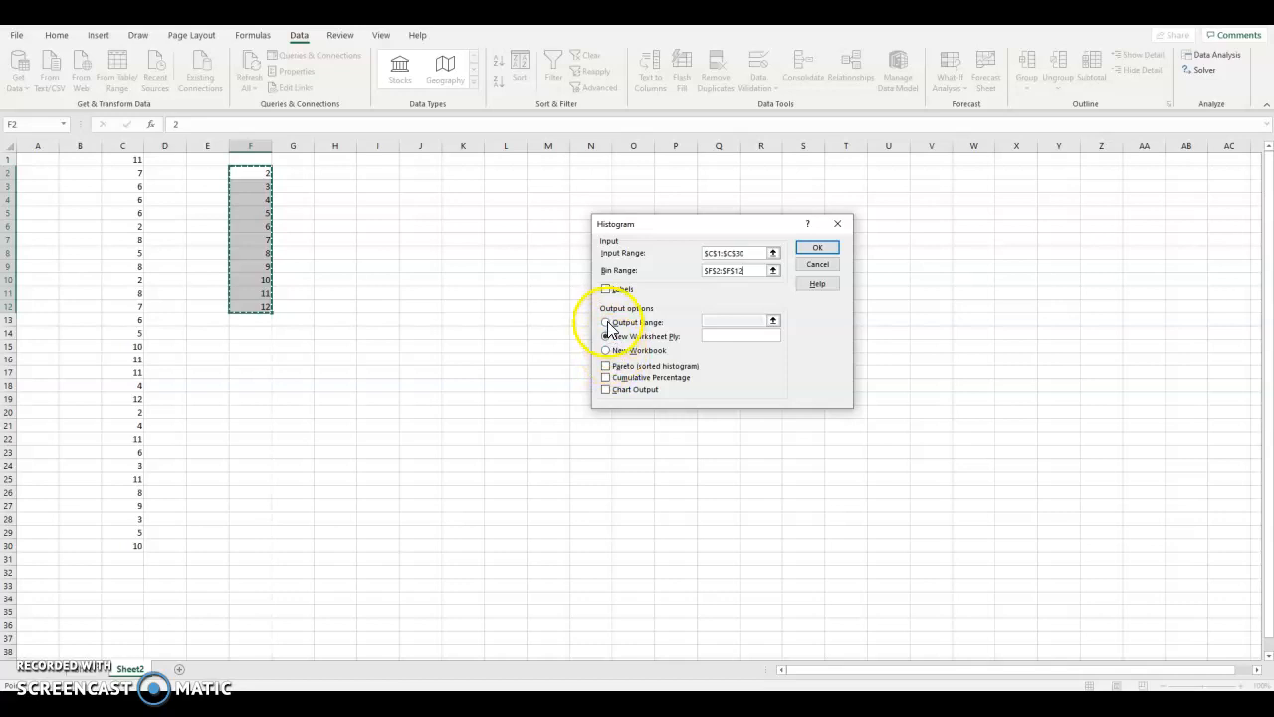
left_click(605, 322)
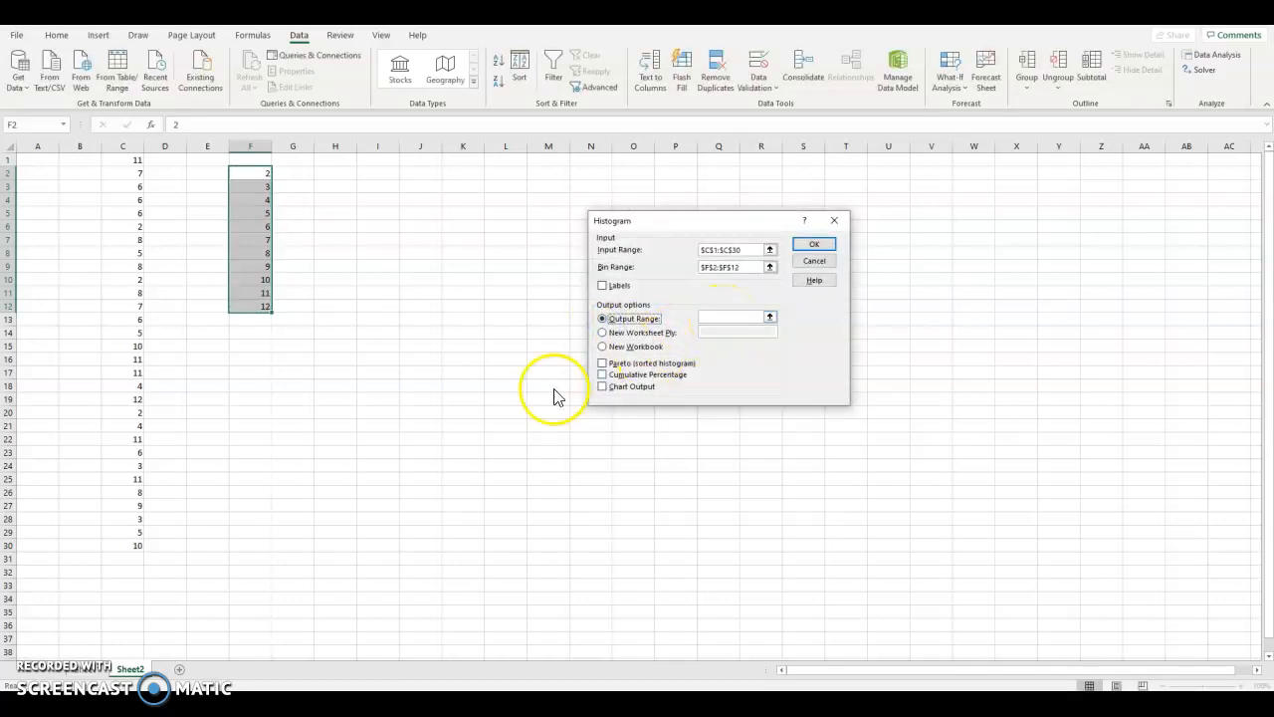
mouse_move(606, 341)
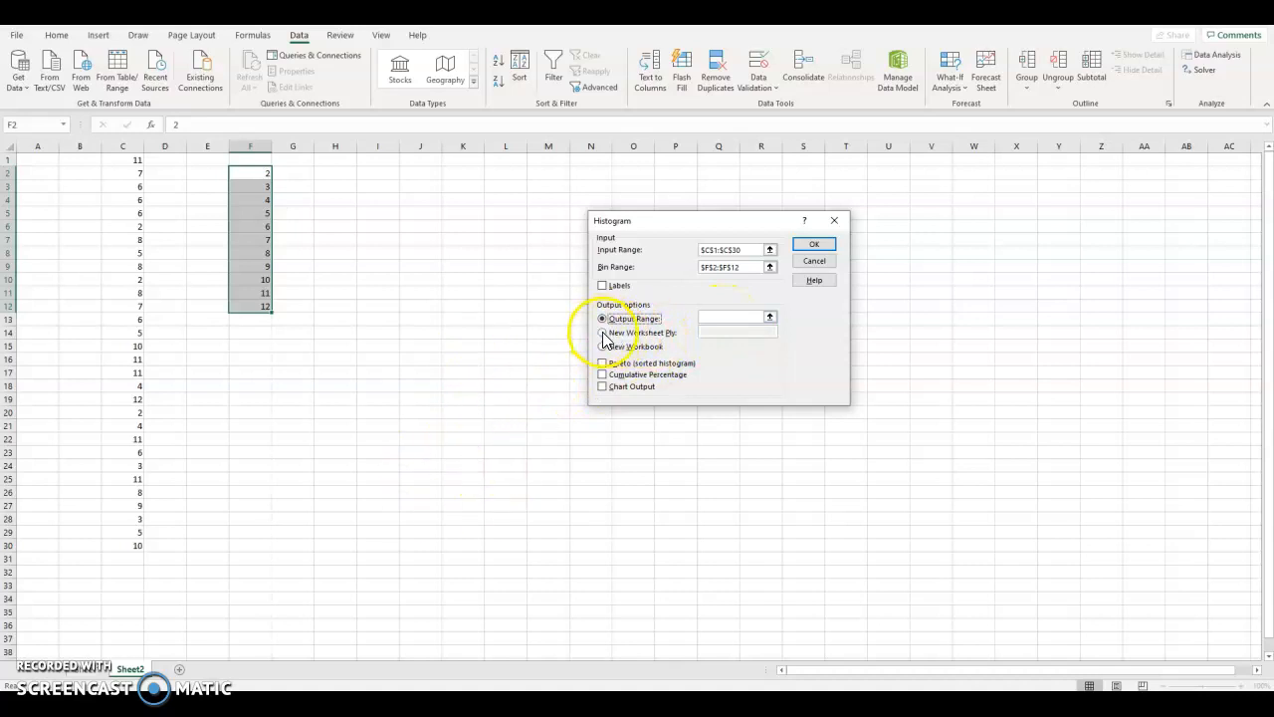
left_click(600, 328)
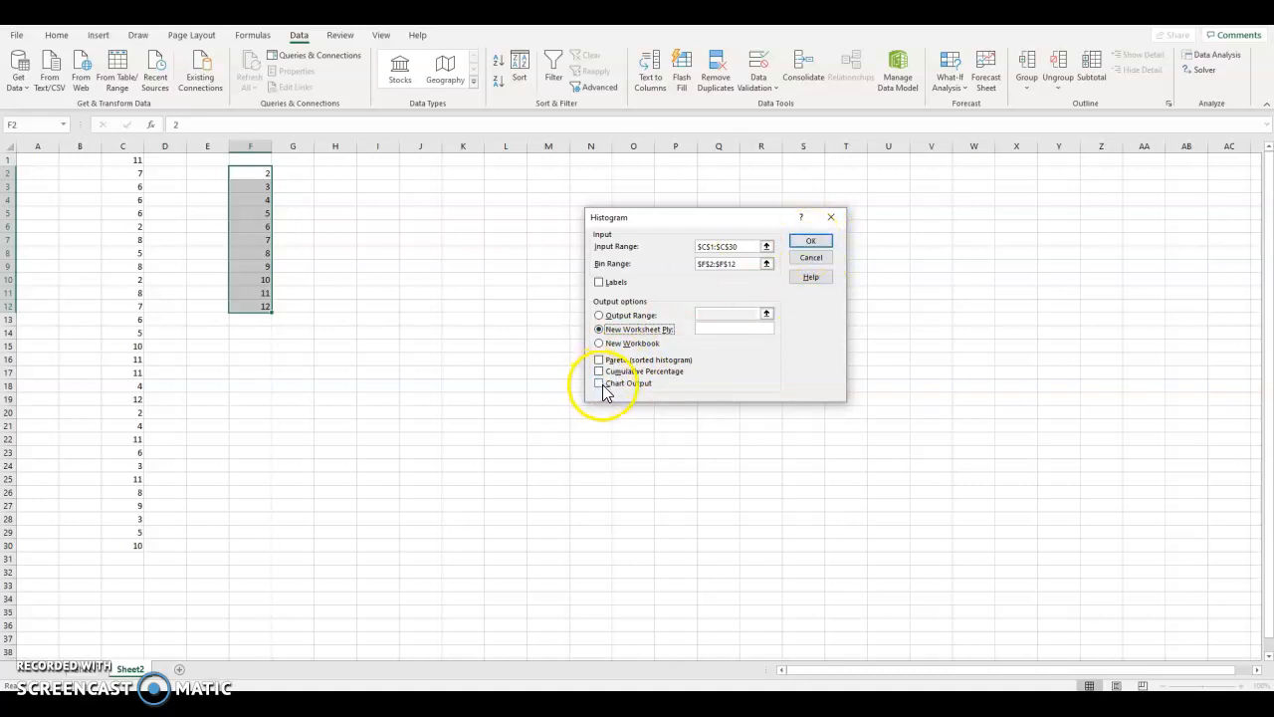
left_click(600, 383)
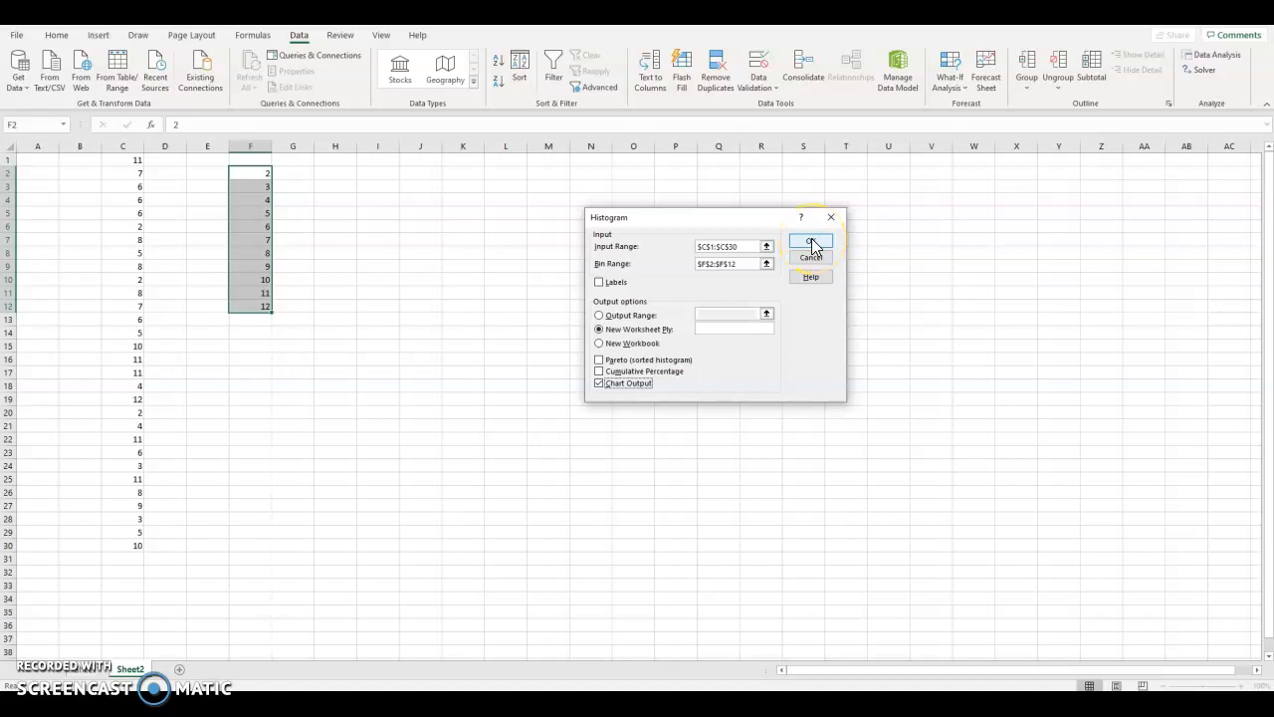
left_click(811, 244)
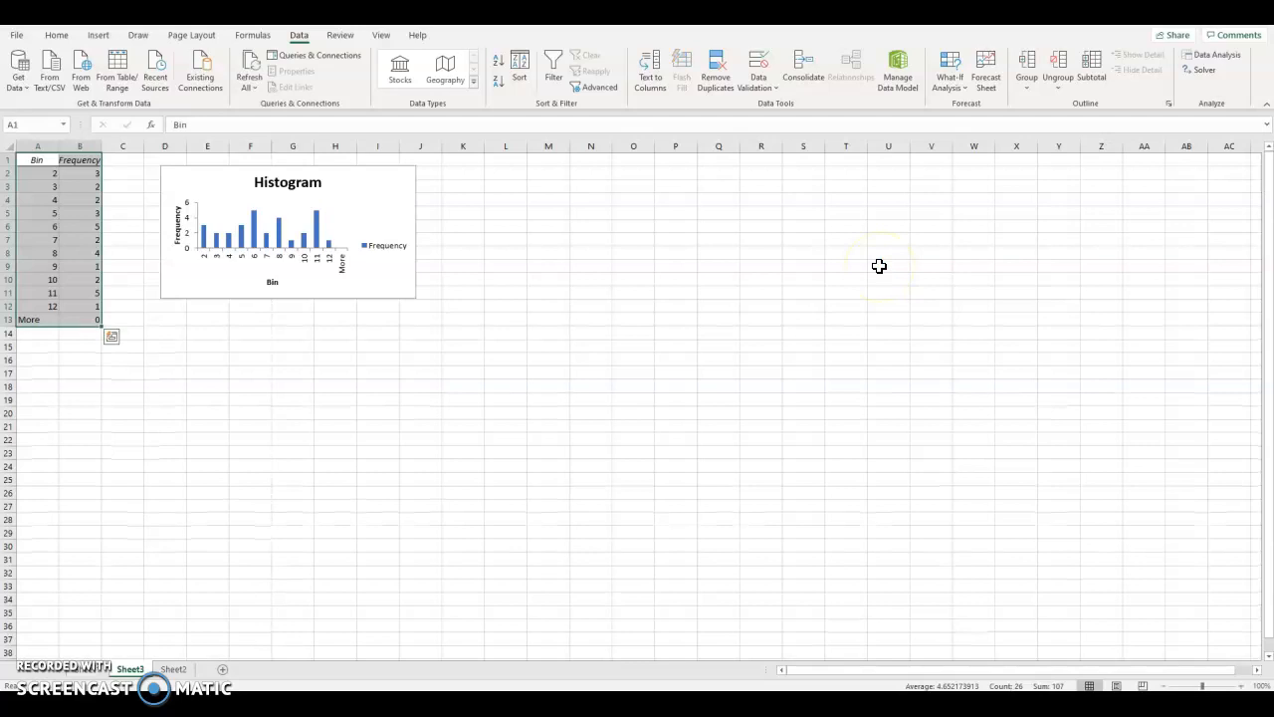
mouse_move(339, 339)
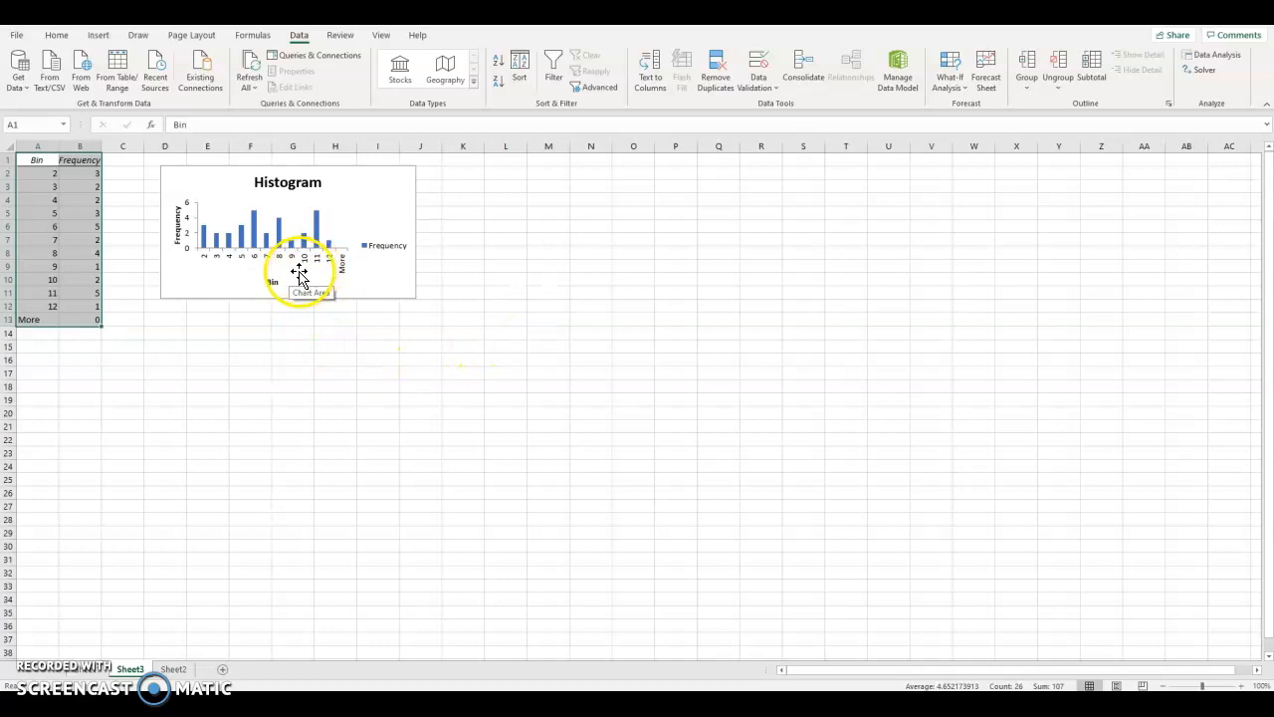
mouse_move(234, 278)
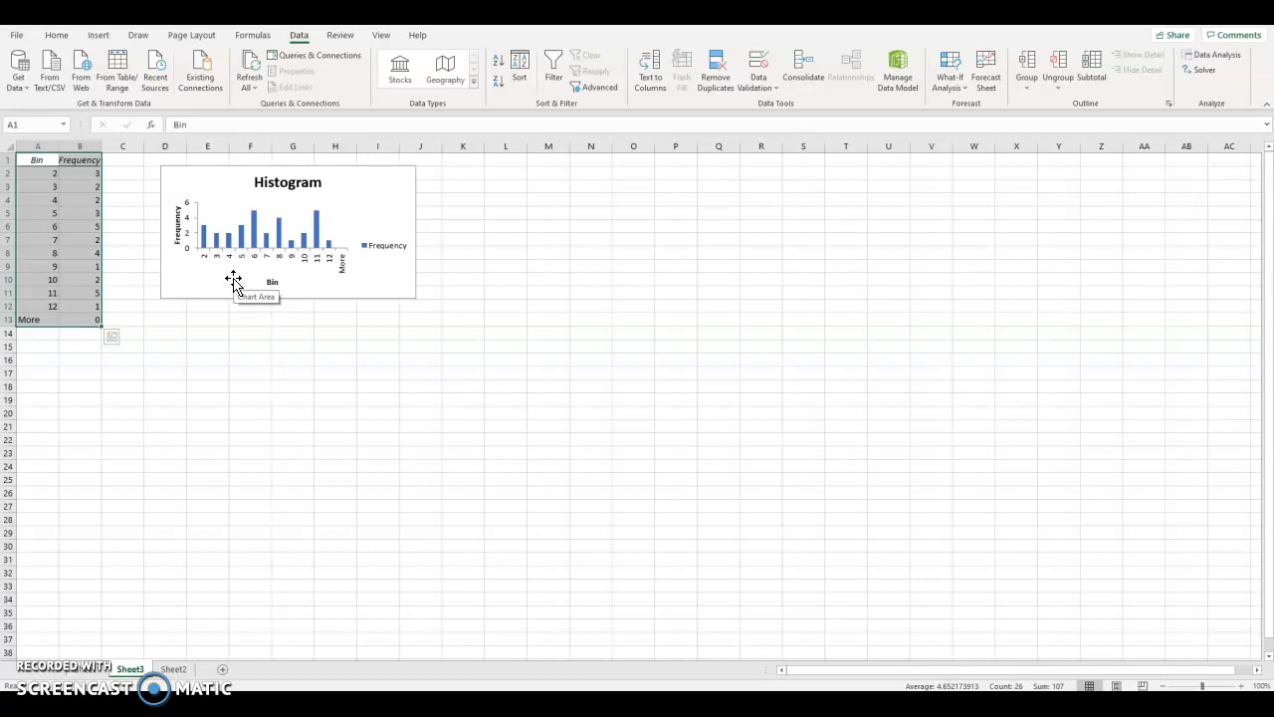
mouse_move(235, 286)
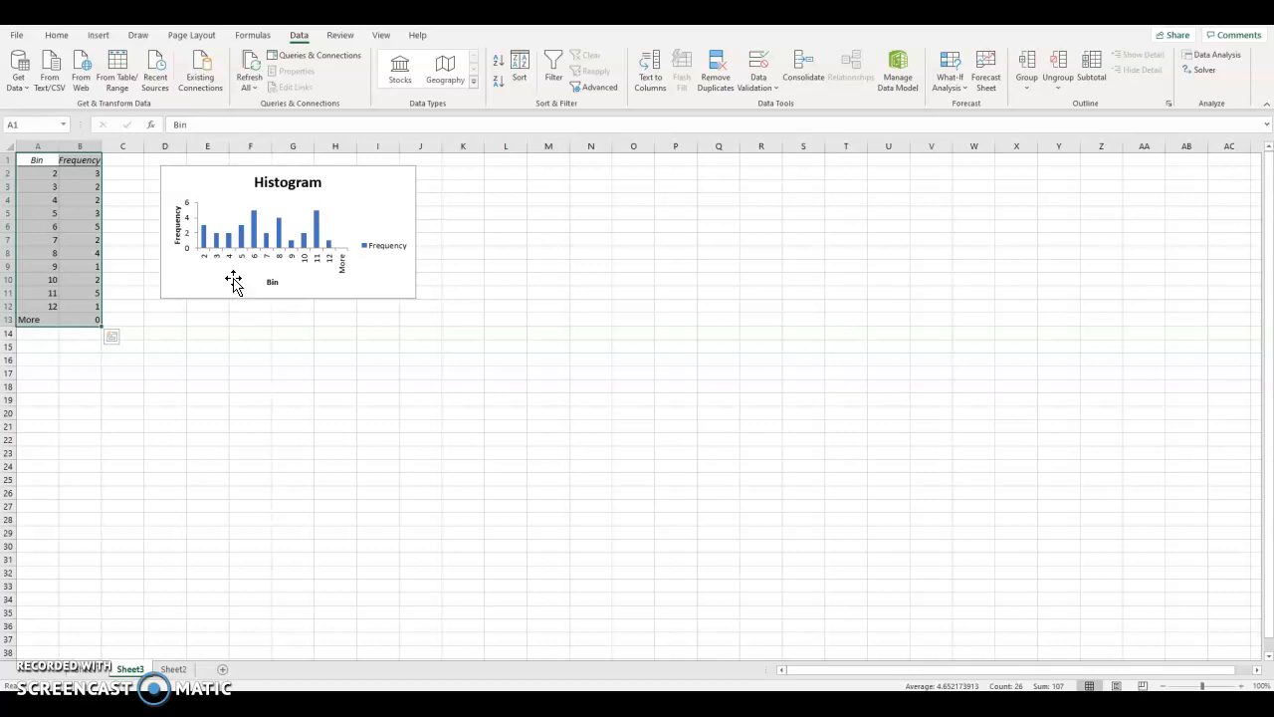